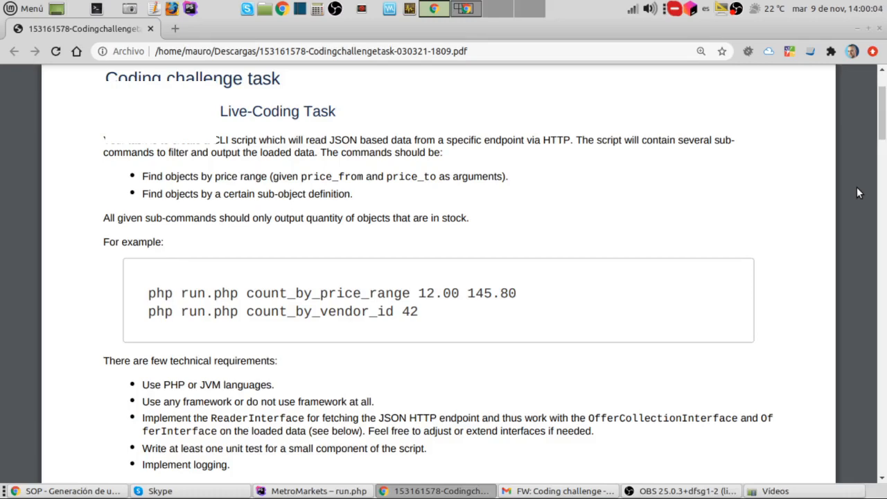
# Scroll the challenge PDF down to the technical requirements list and Appendix heading
pyautogui.scroll(-3)
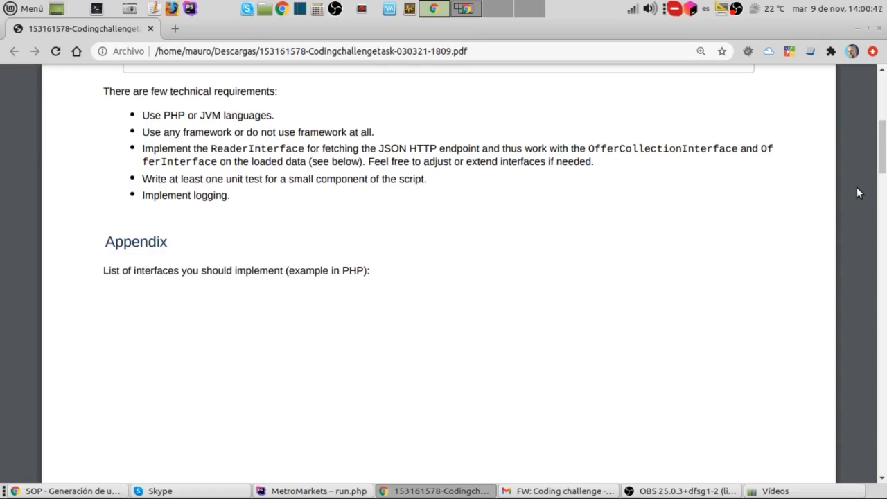
# Scroll through the Appendix's reader, offer and collection interfaces and the sample JSON offer payload
pyautogui.scroll(-3)
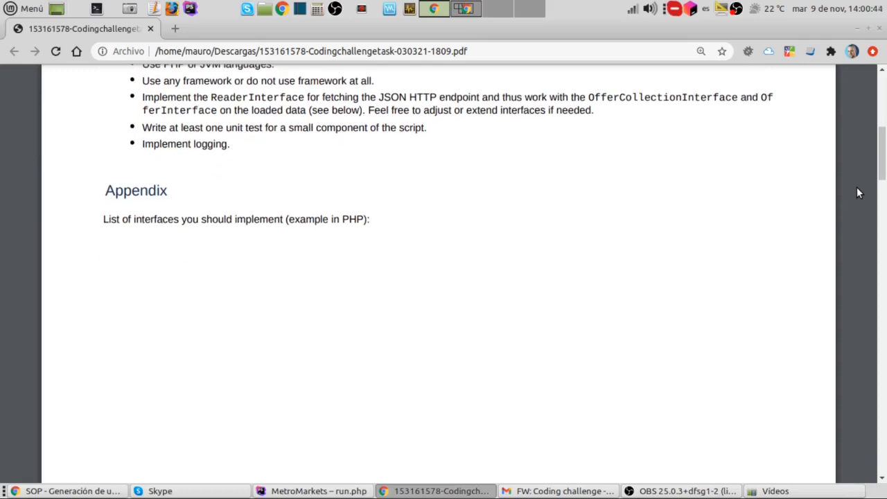
pyautogui.scroll(-3)
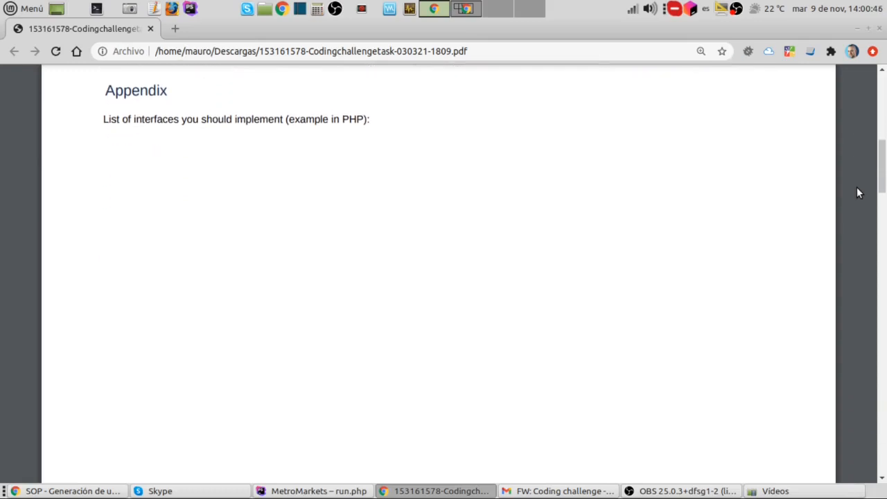
pyautogui.scroll(-3)
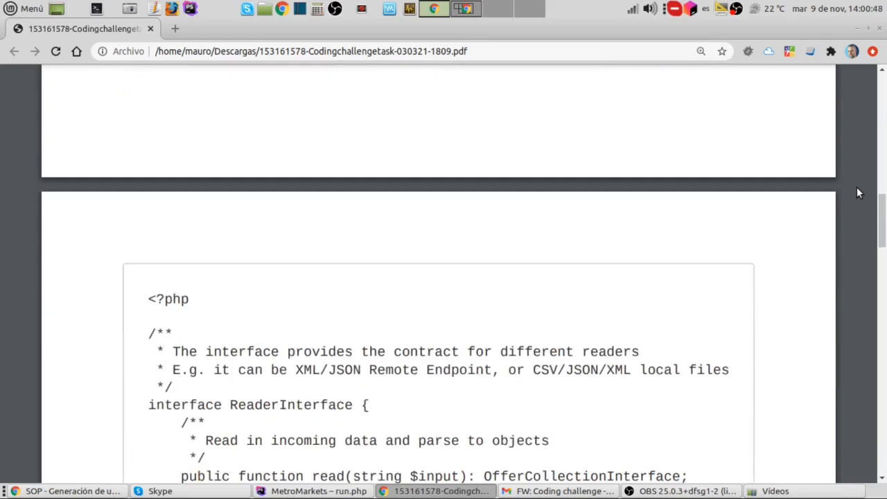
pyautogui.scroll(-3)
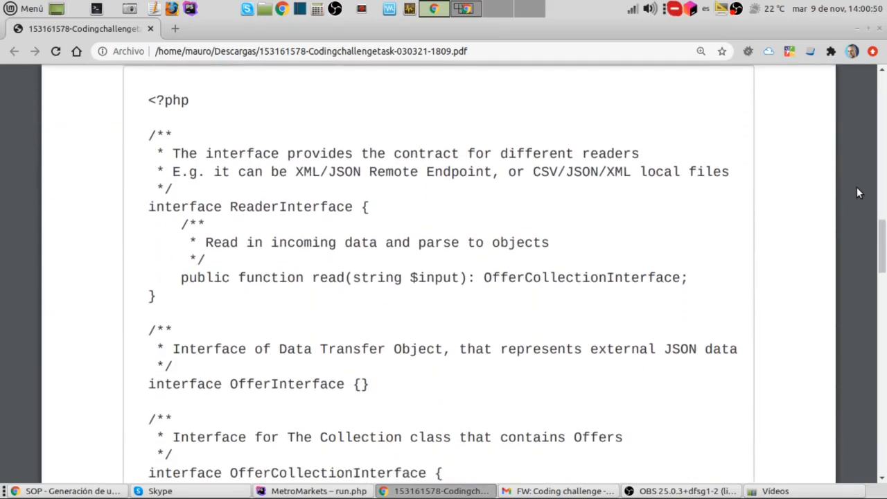
pyautogui.scroll(-3)
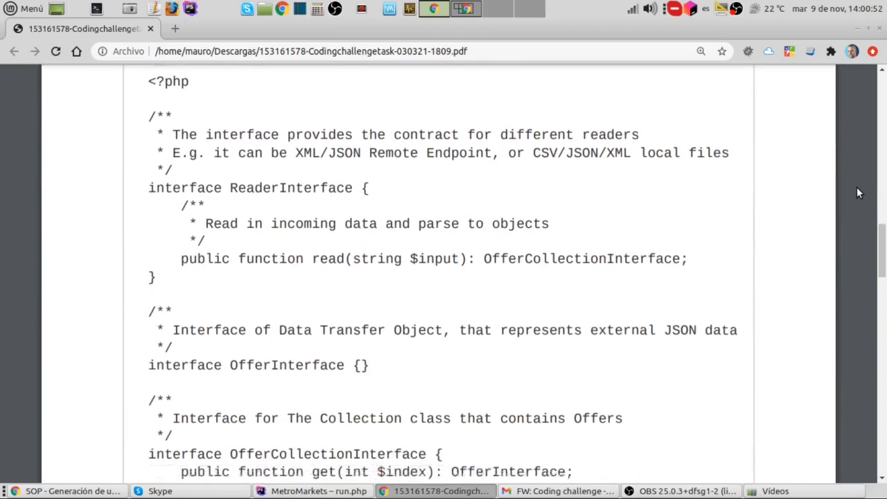
pyautogui.scroll(-3)
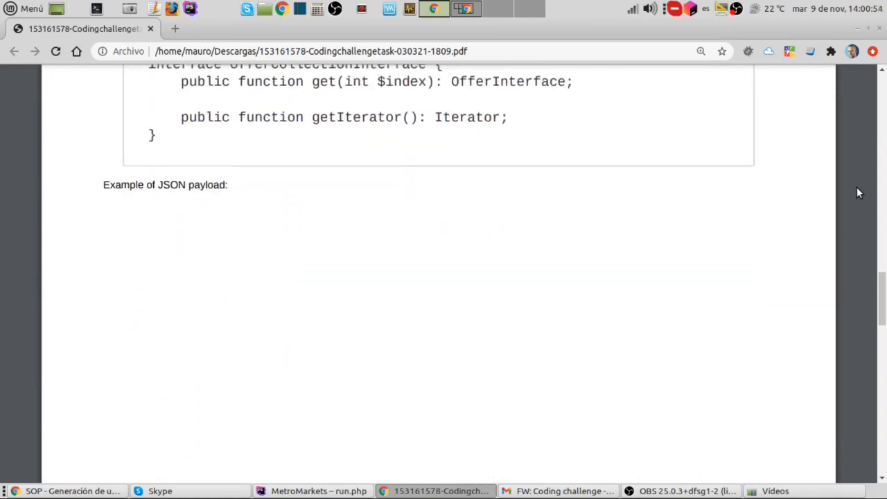
pyautogui.scroll(-3)
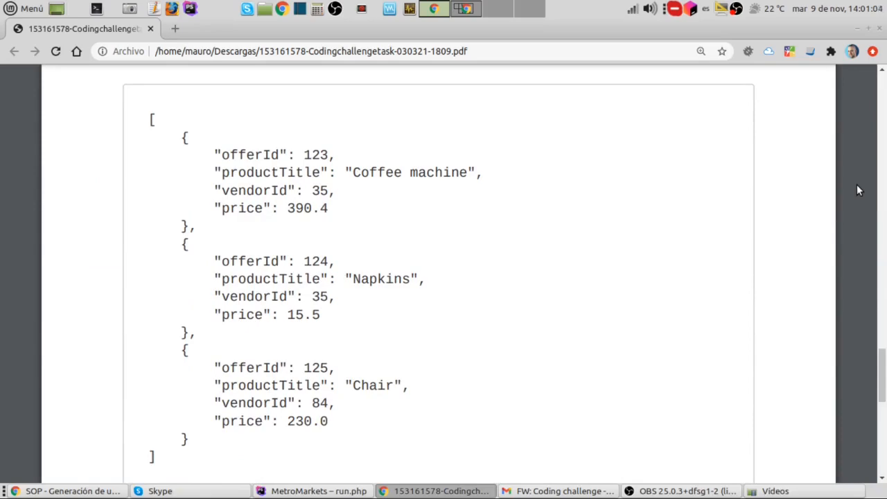
pyautogui.scroll(3)
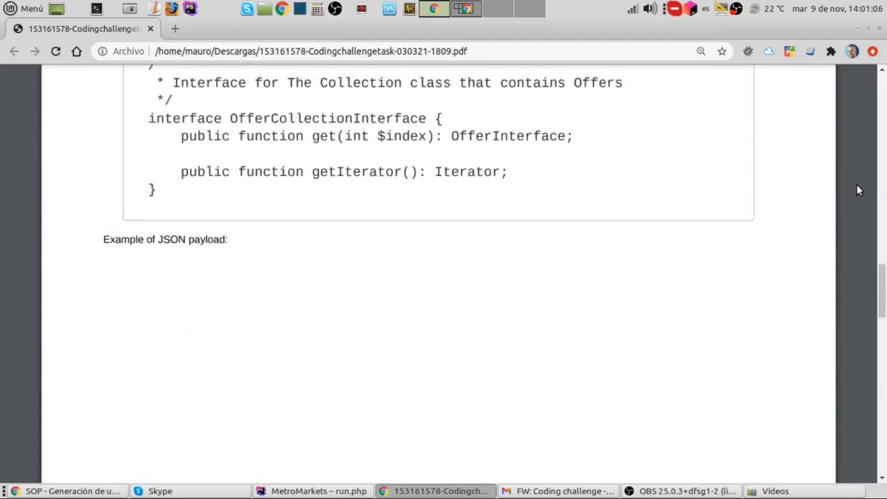
pyautogui.scroll(-3)
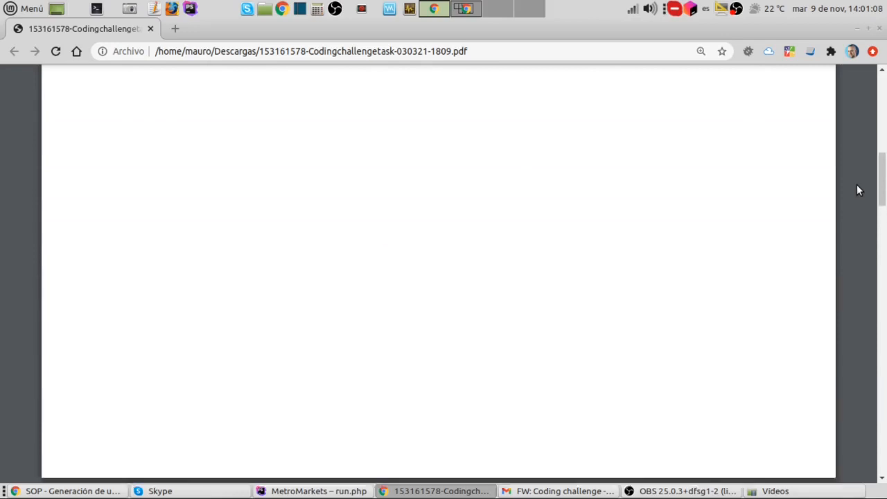
# Scroll the PDF back to the example run.php commands and technical requirements
pyautogui.scroll(-3)
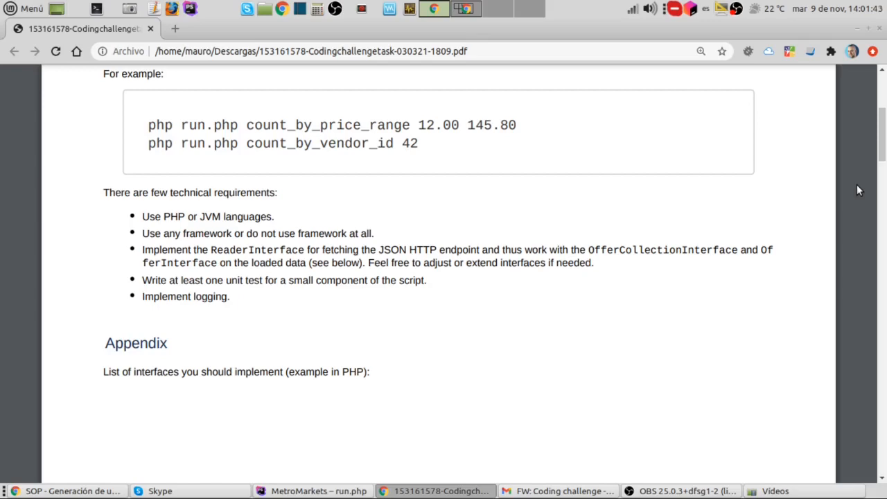
pyautogui.scroll(3)
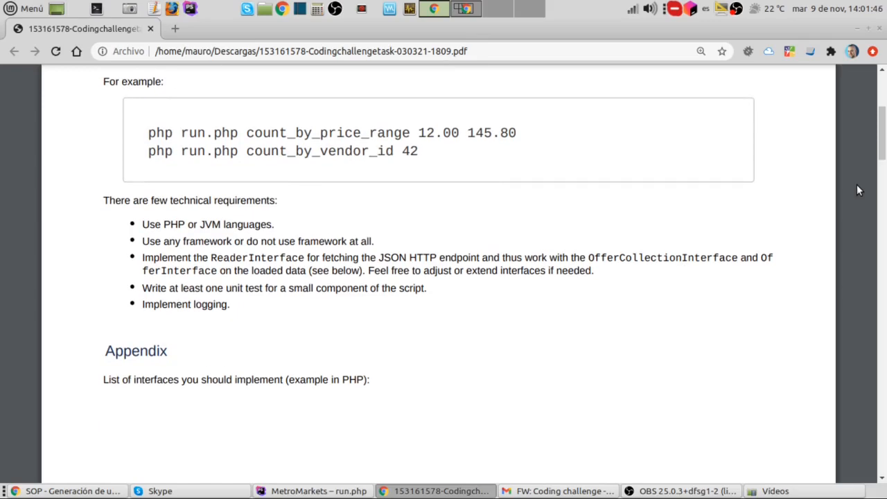
# Bring up the MetroMarkets project in PhpStorm and view output_json.php's hard-coded three-offer JSON payload
pyautogui.click(319, 490)
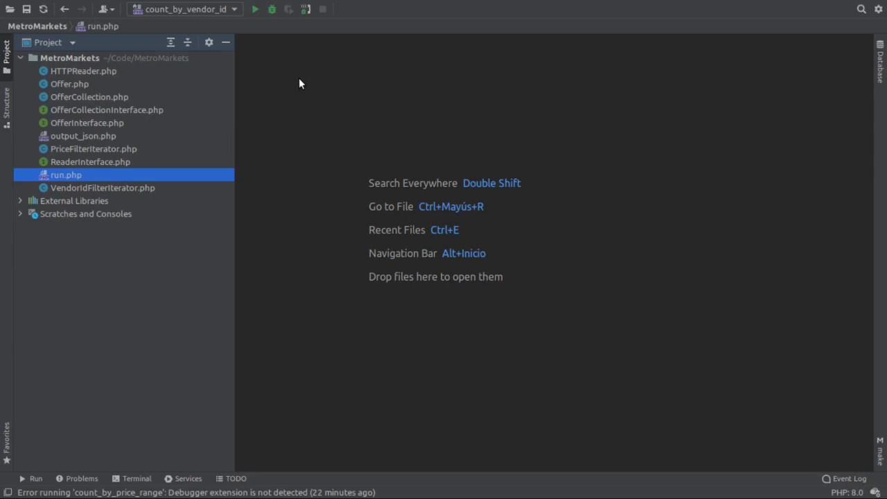
pyautogui.moveTo(78, 142)
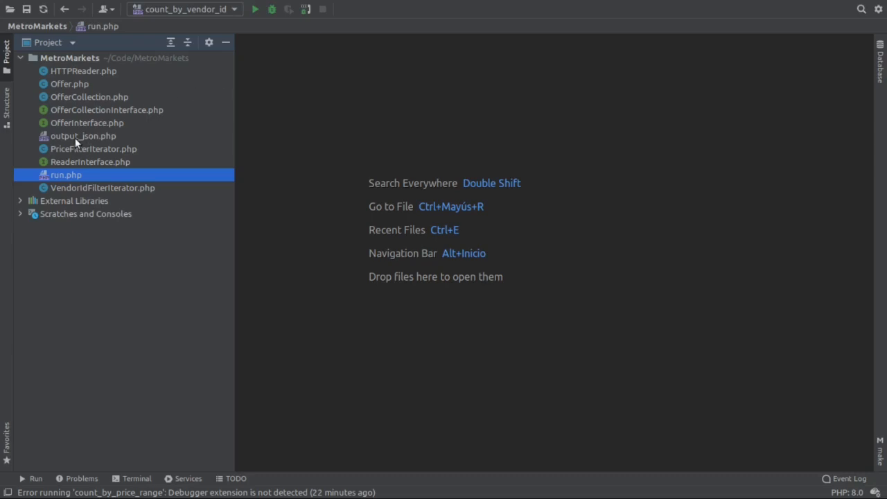
pyautogui.click(83, 135)
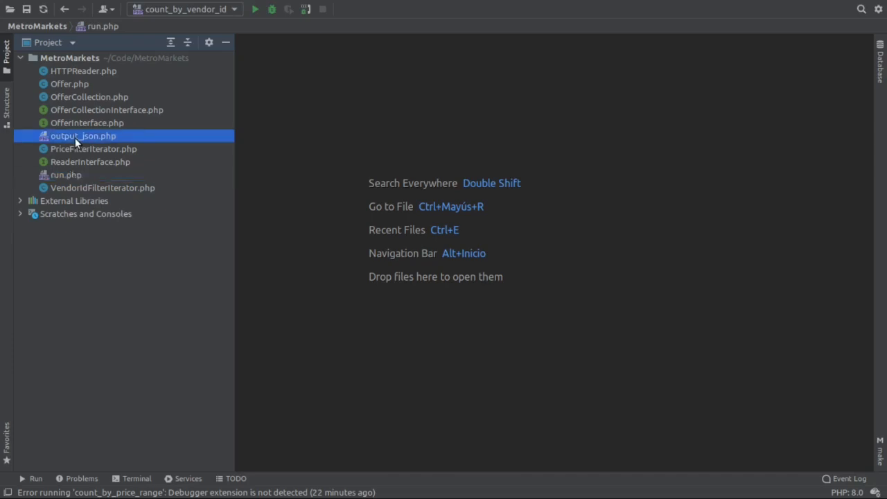
pyautogui.doubleClick(83, 135)
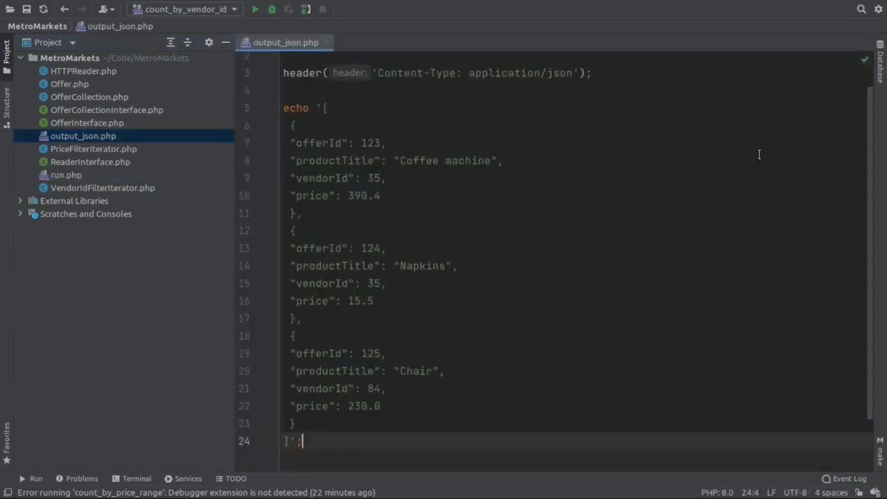
pyautogui.scroll(3)
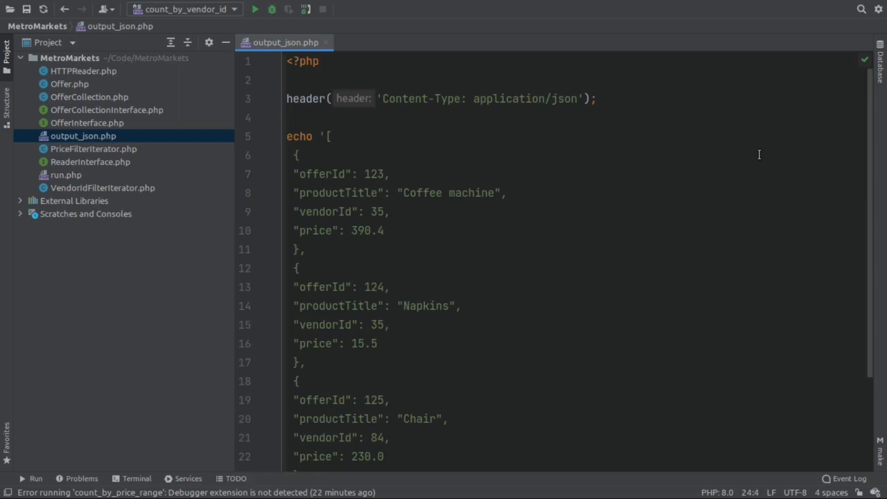
pyautogui.moveTo(601, 219)
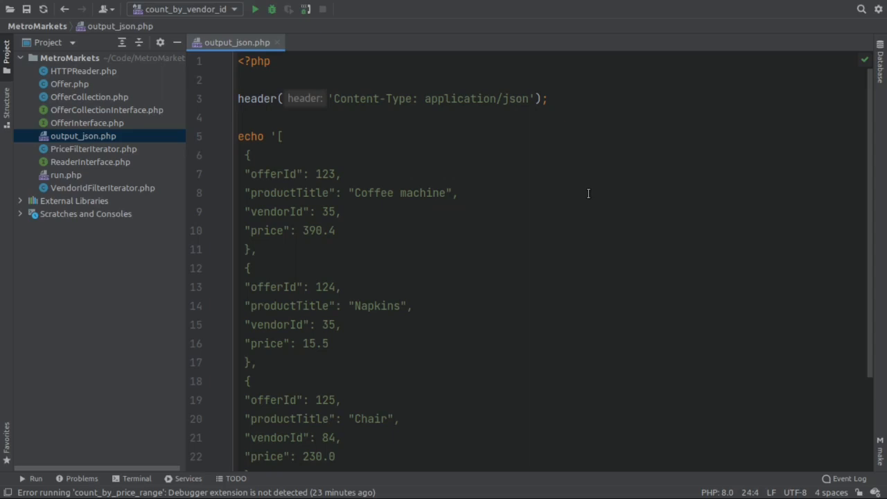
pyautogui.click(136, 478)
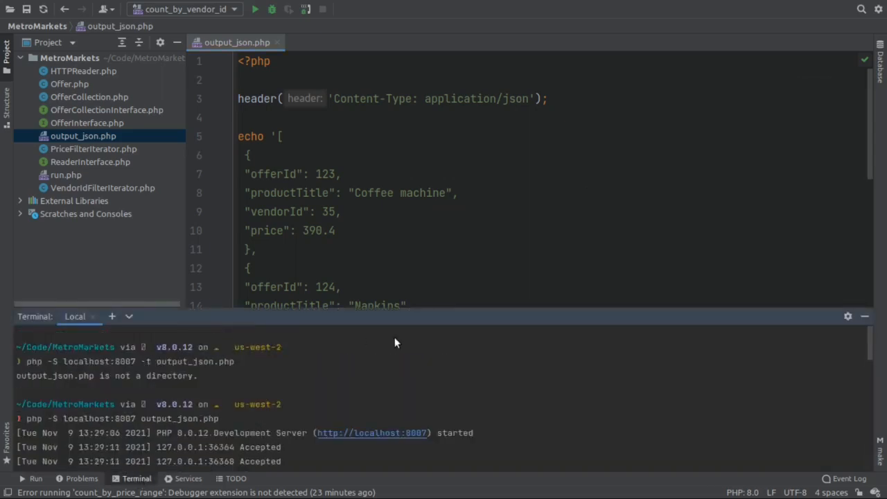
pyautogui.scroll(-3)
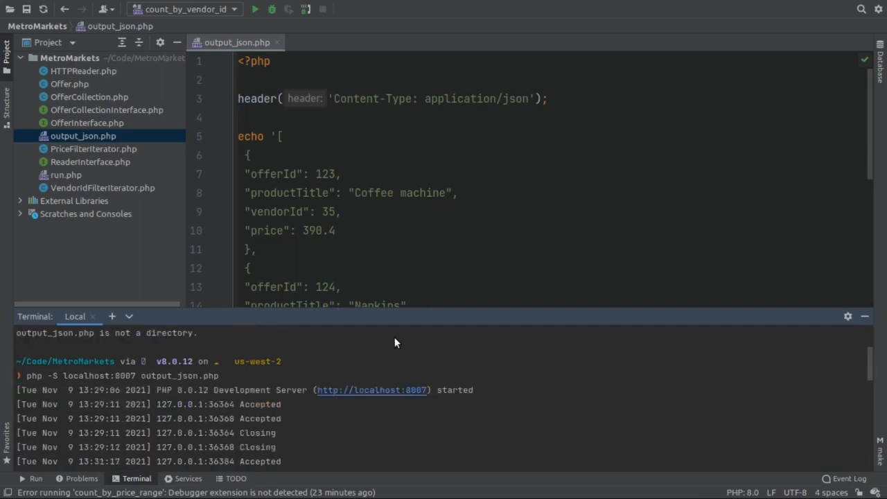
pyautogui.scroll(-3)
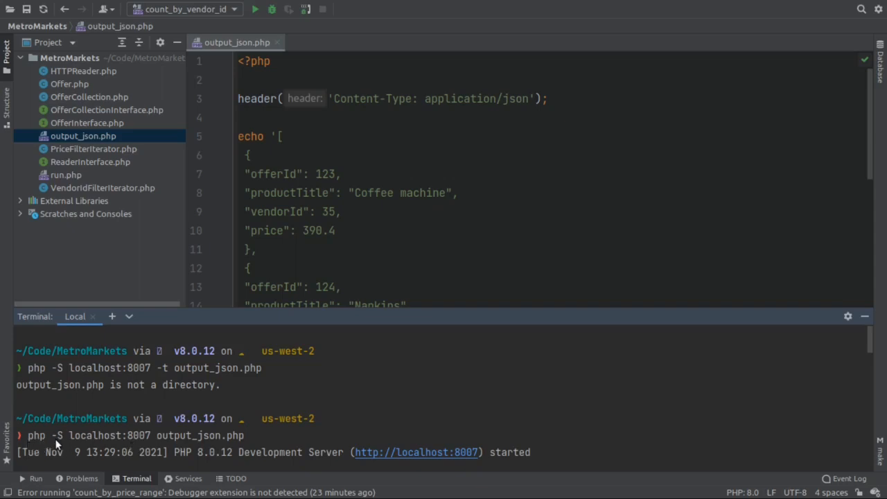
pyautogui.moveTo(118, 447)
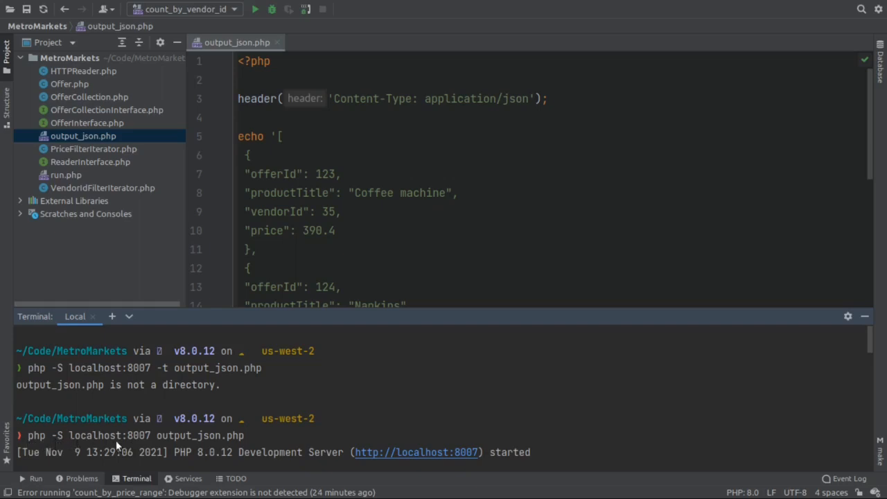
pyautogui.moveTo(127, 448)
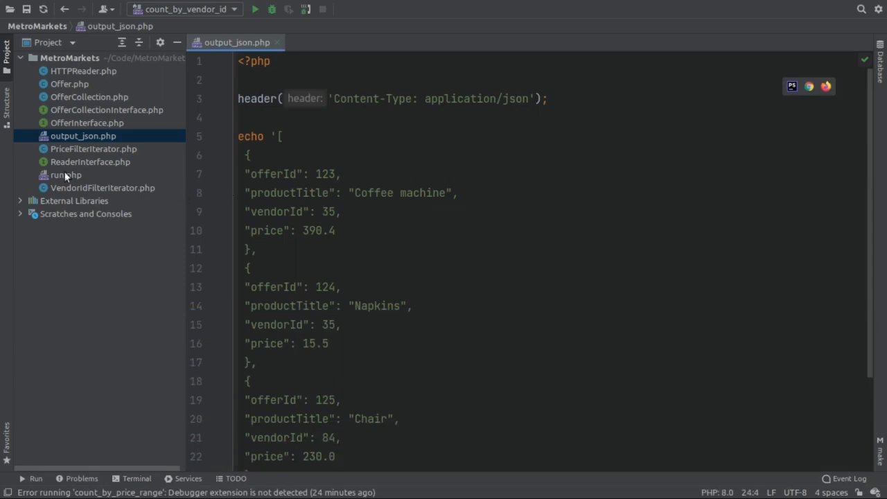
# View run.php's autoloader, HTTPReader fetch from OFFERS_ENDPOINT and subcommand switch
pyautogui.click(66, 174)
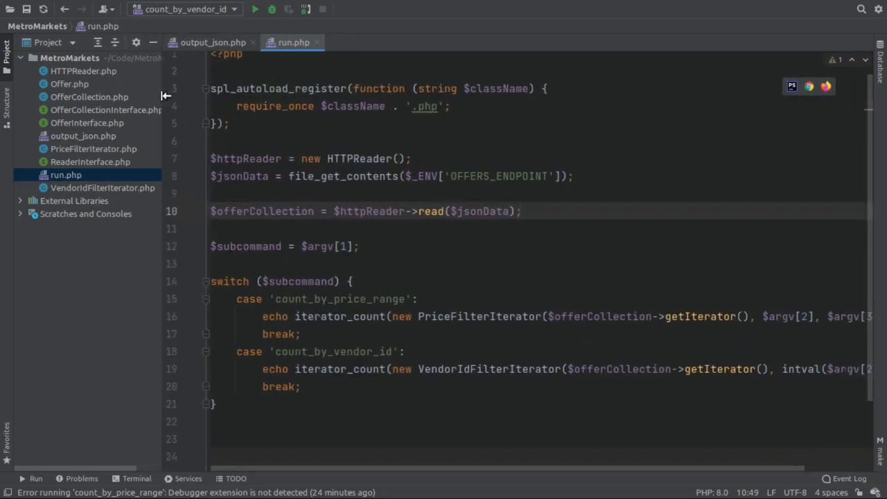
pyautogui.scroll(3)
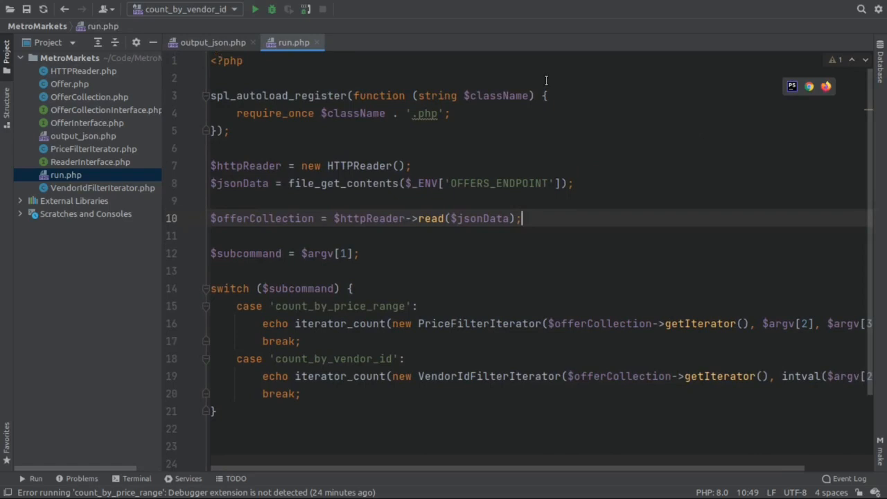
pyautogui.moveTo(463, 123)
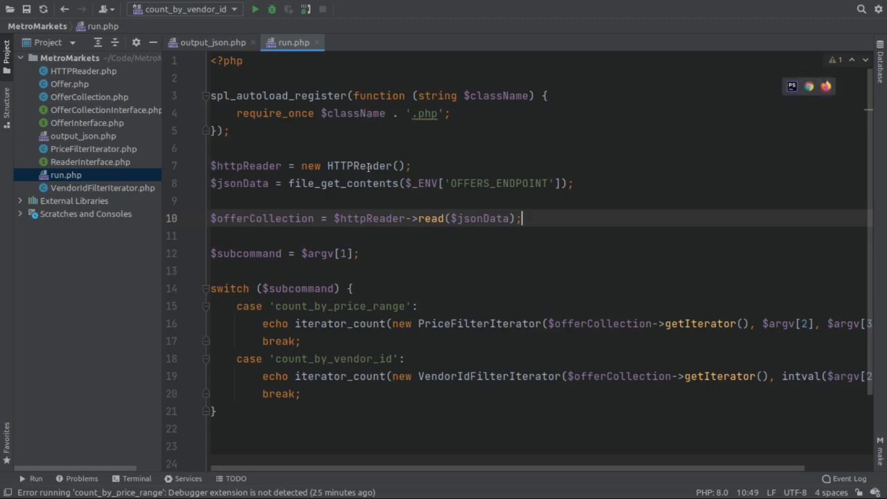
pyautogui.moveTo(358, 166)
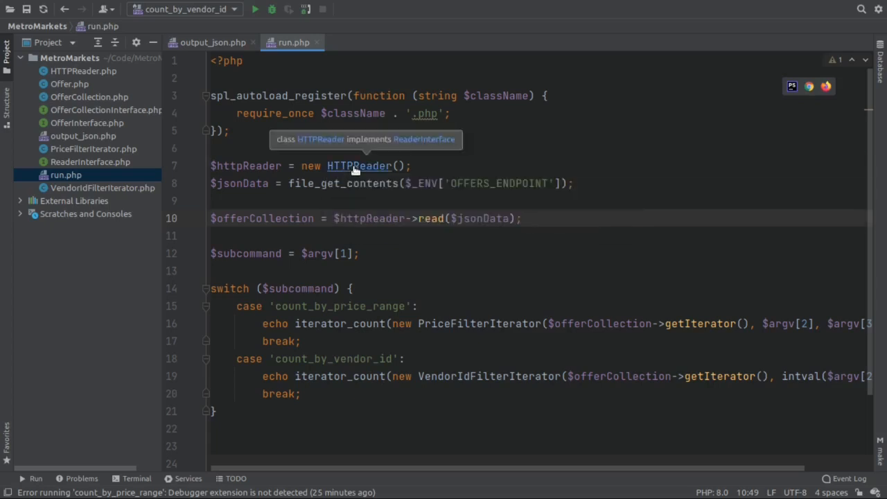
pyautogui.click(357, 166)
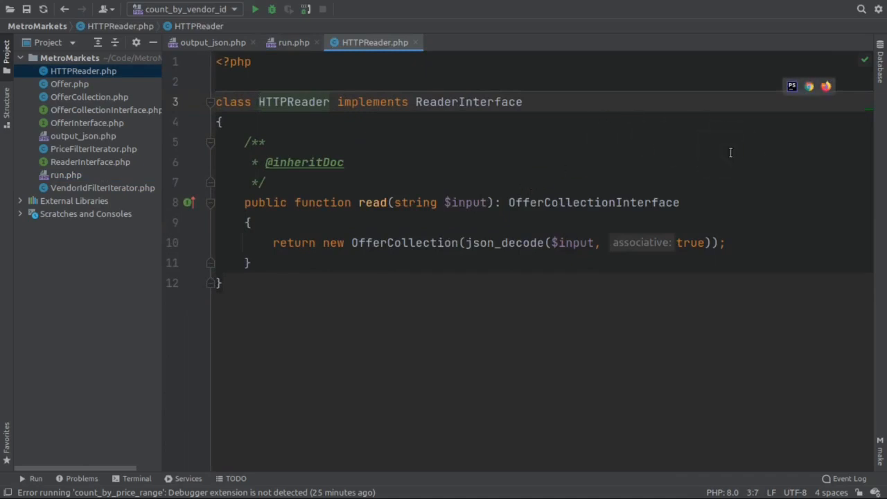
pyautogui.moveTo(452, 211)
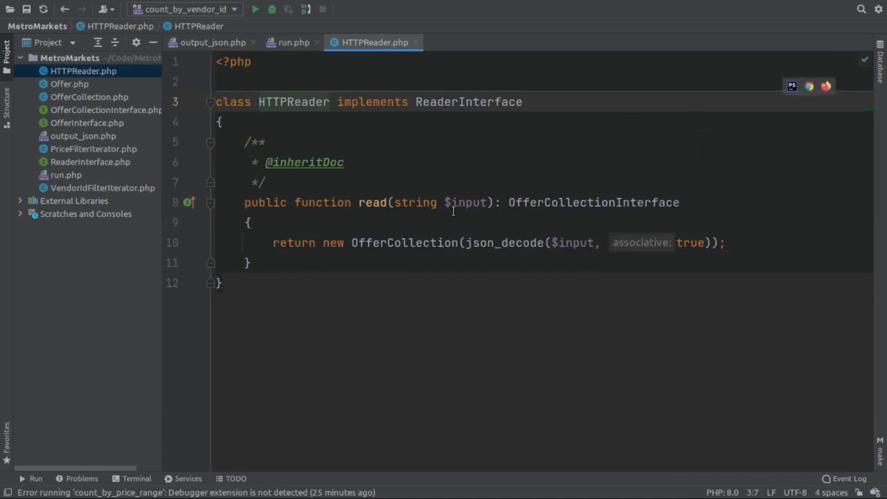
pyautogui.moveTo(393, 213)
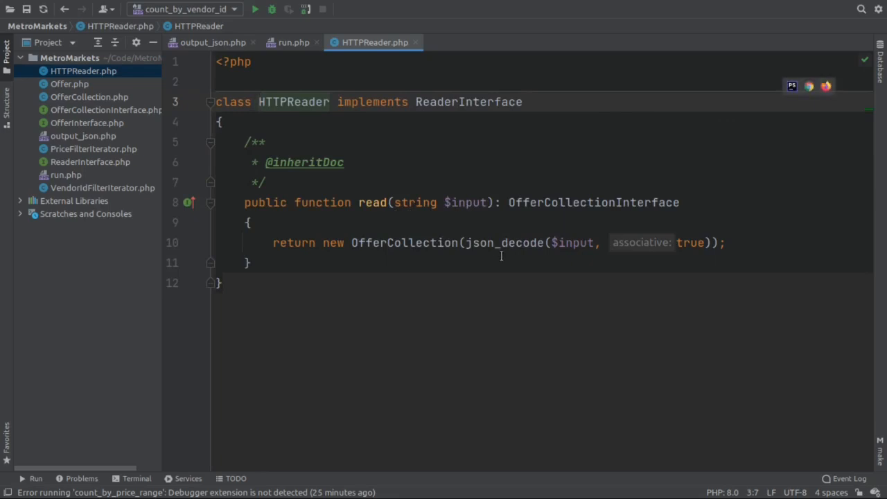
pyautogui.click(258, 103)
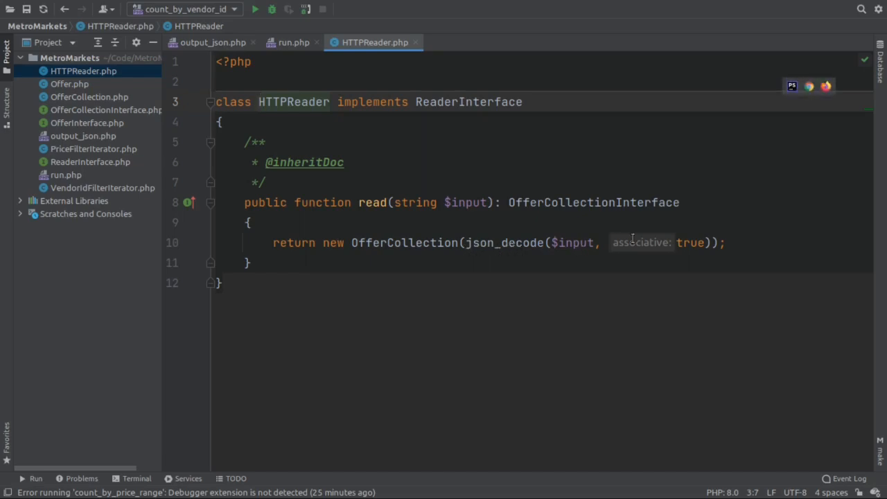
pyautogui.moveTo(707, 252)
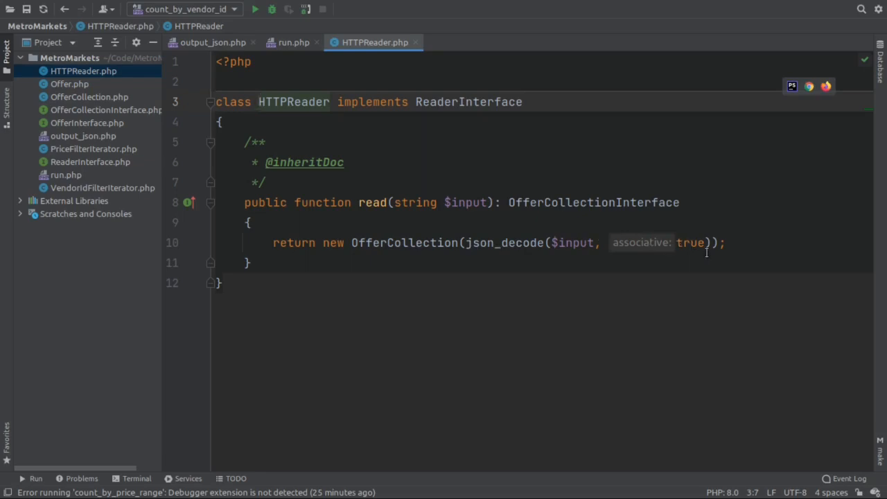
pyautogui.moveTo(689, 136)
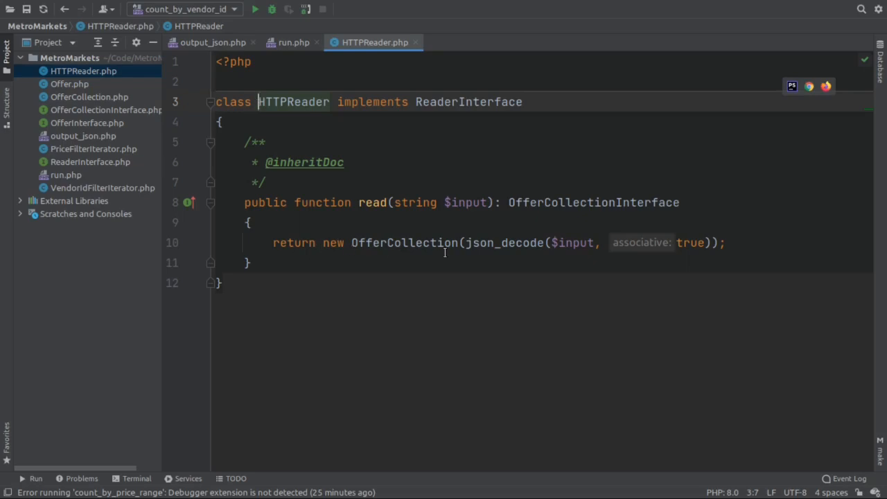
pyautogui.moveTo(779, 213)
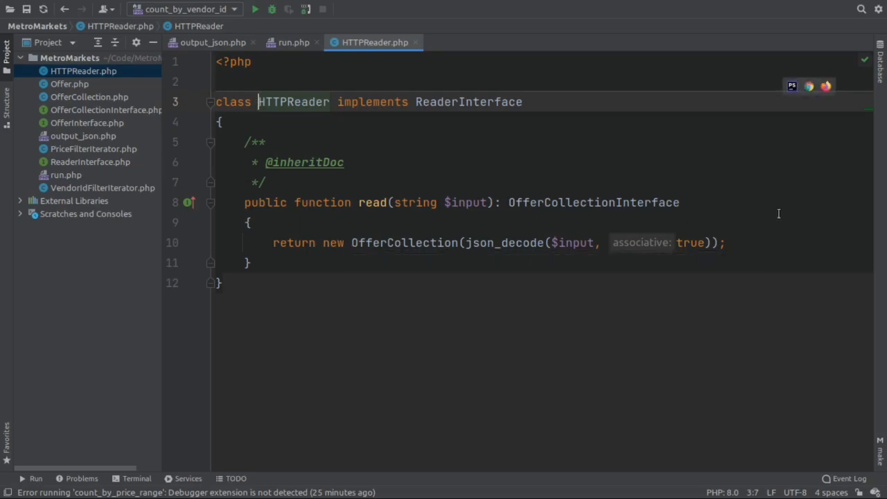
pyautogui.moveTo(444, 161)
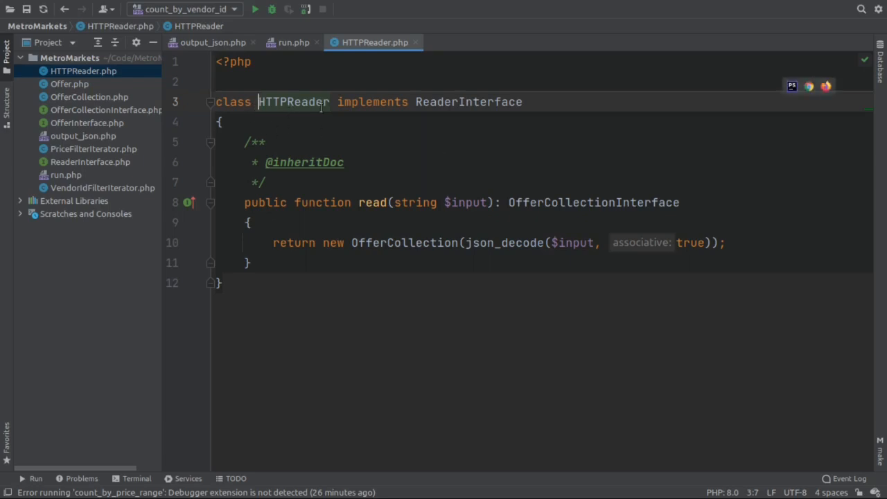
pyautogui.moveTo(445, 108)
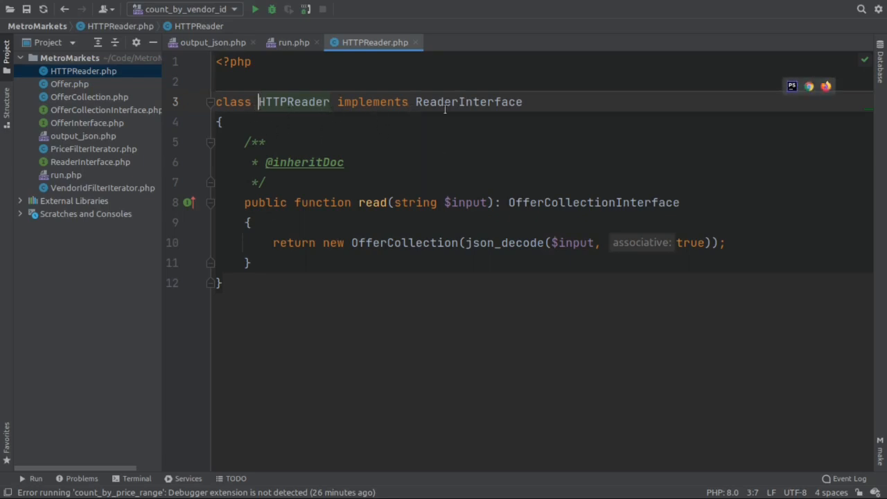
pyautogui.moveTo(469, 103)
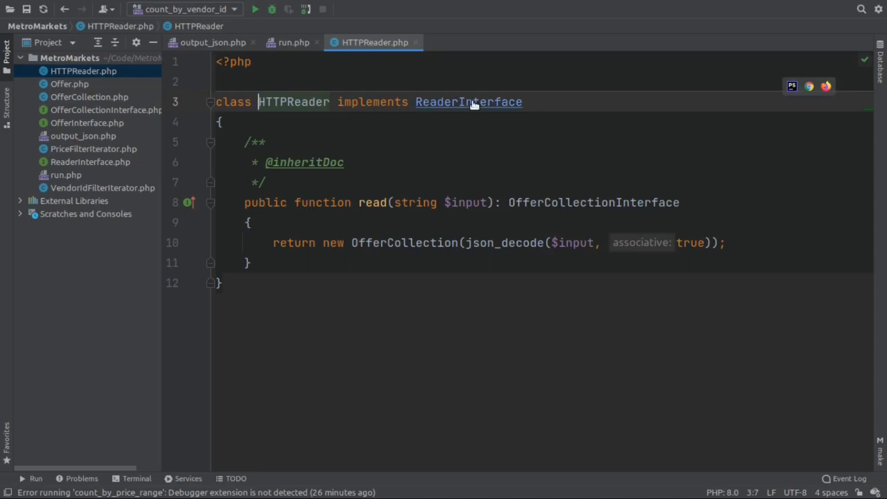
# Go to the ReaderInterface declaration, then return to HTTPReader.php
pyautogui.click(468, 102)
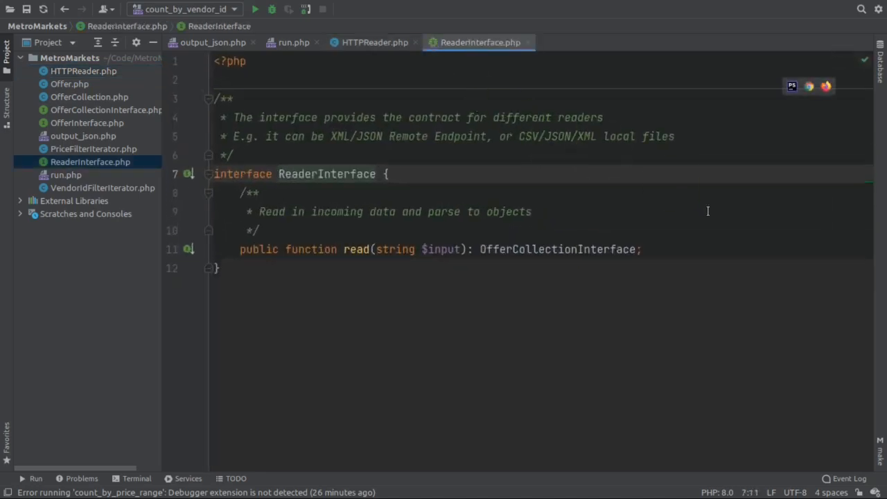
pyautogui.click(277, 175)
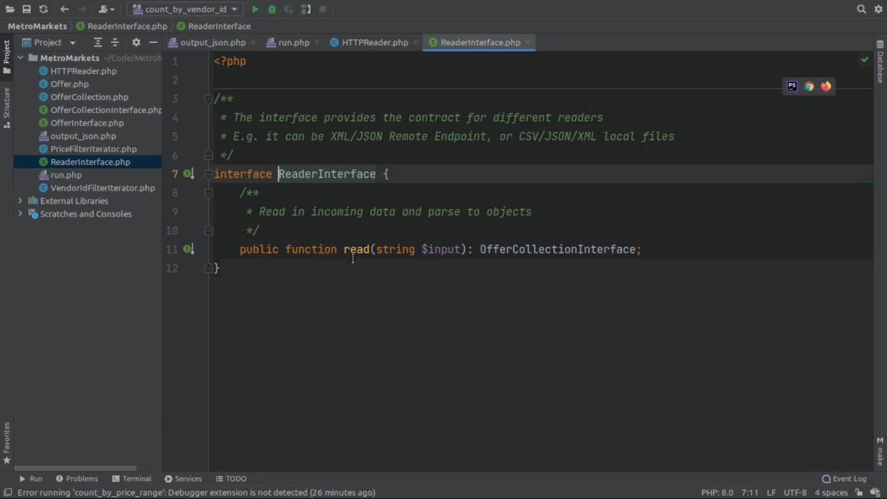
pyautogui.moveTo(549, 259)
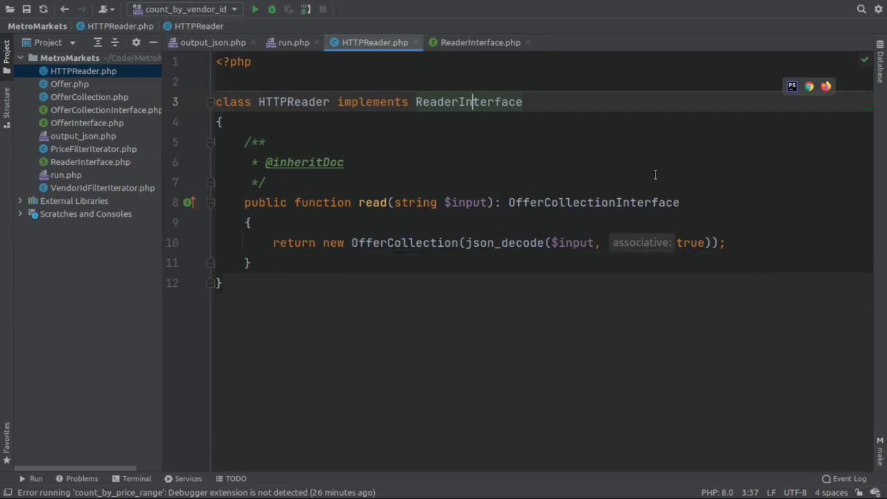
pyautogui.moveTo(713, 203)
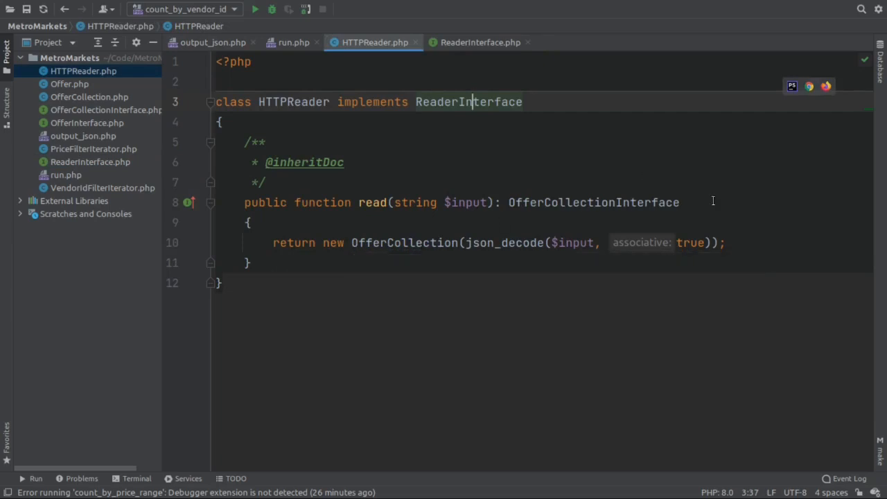
pyautogui.moveTo(405, 243)
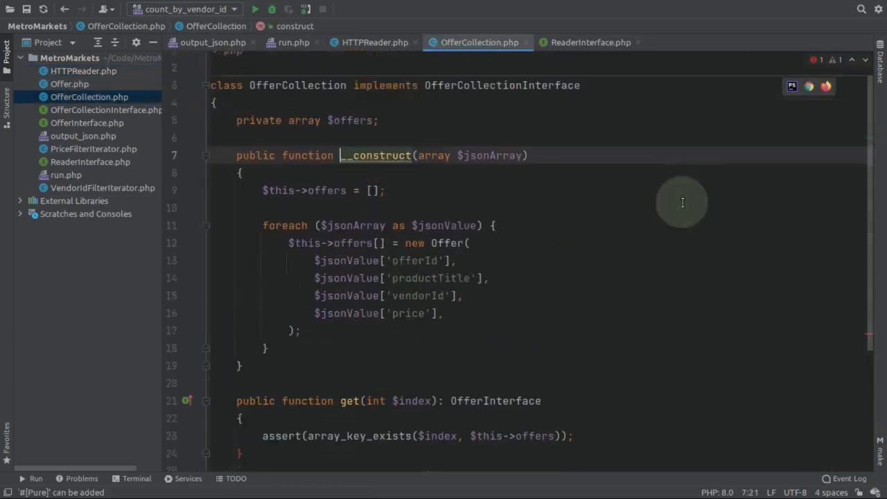
# Go to the OfferCollectionInterface declaration, then return to OfferCollection.php
pyautogui.scroll(3)
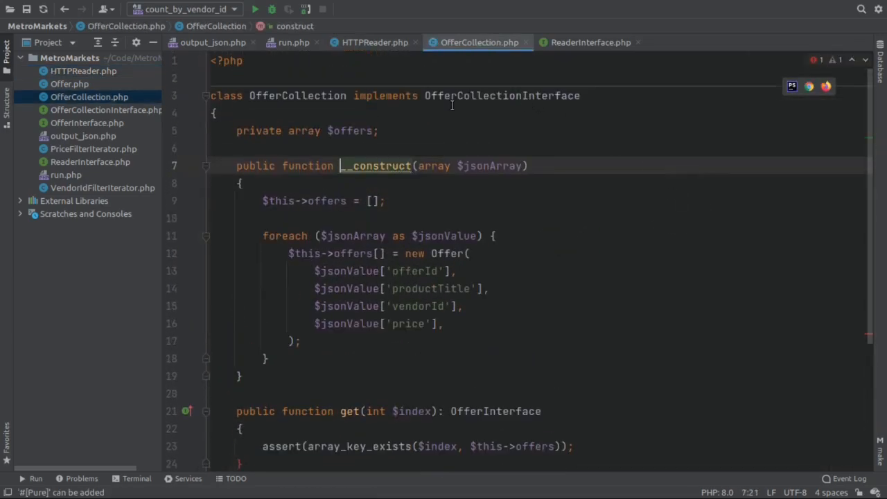
pyautogui.moveTo(502, 95)
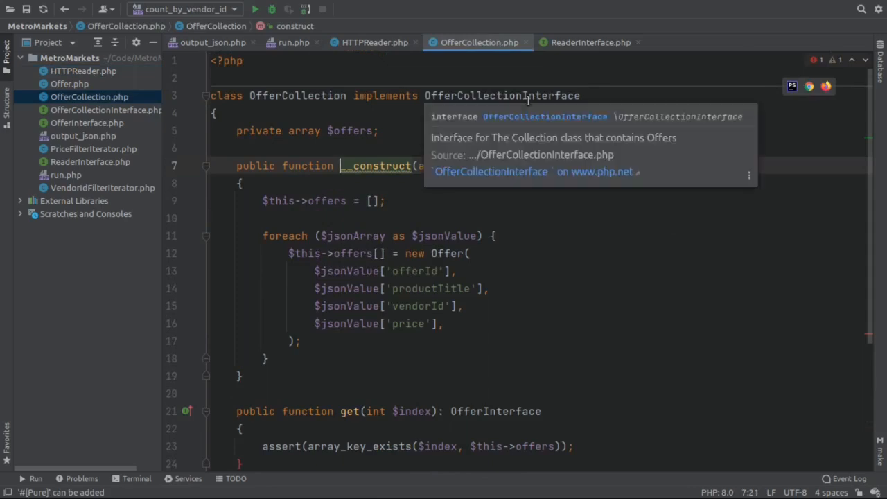
pyautogui.click(490, 172)
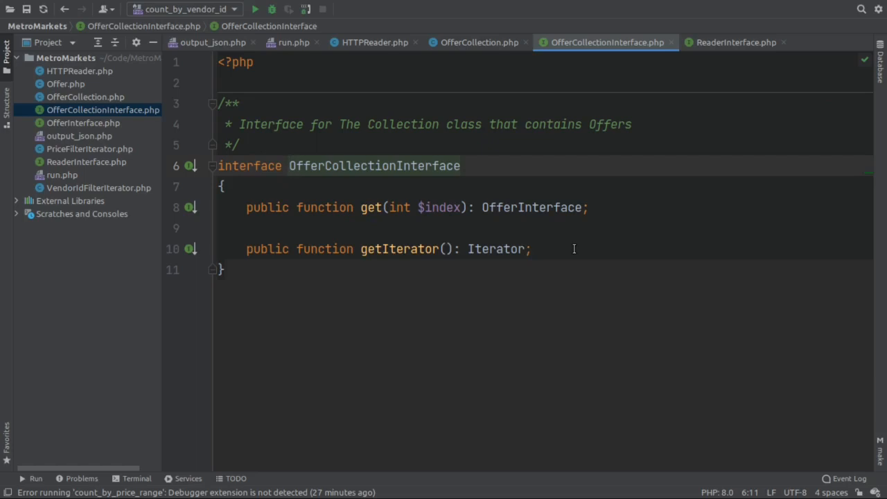
pyautogui.click(288, 167)
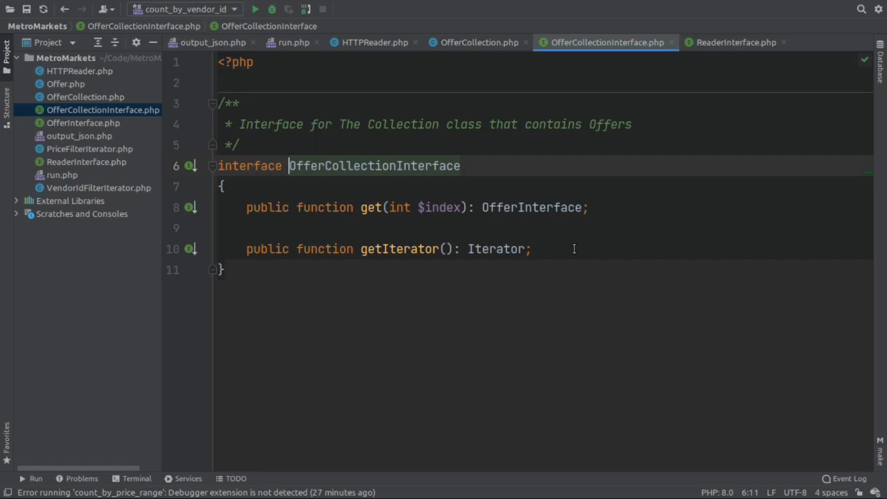
pyautogui.moveTo(458, 42)
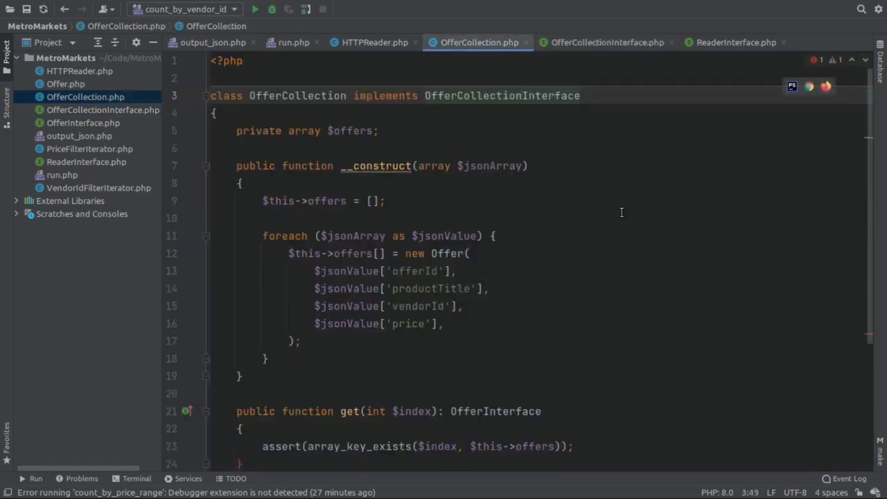
pyautogui.click(521, 96)
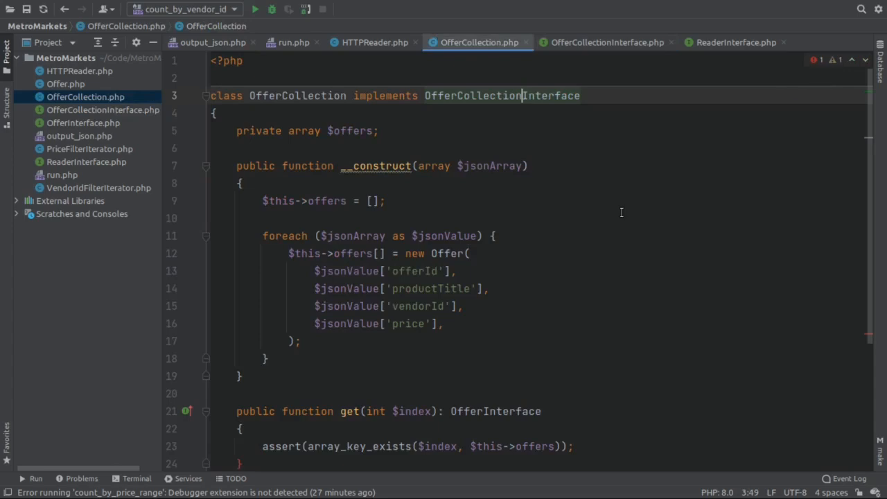
pyautogui.click(396, 130)
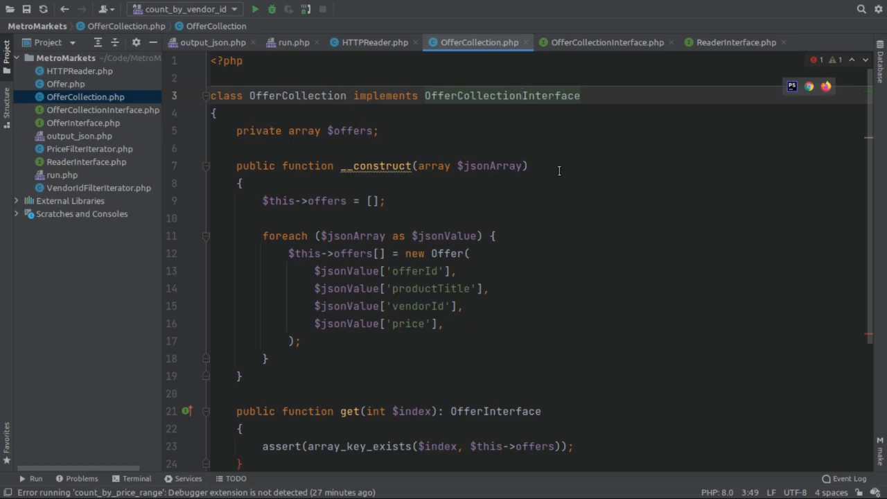
pyautogui.click(521, 96)
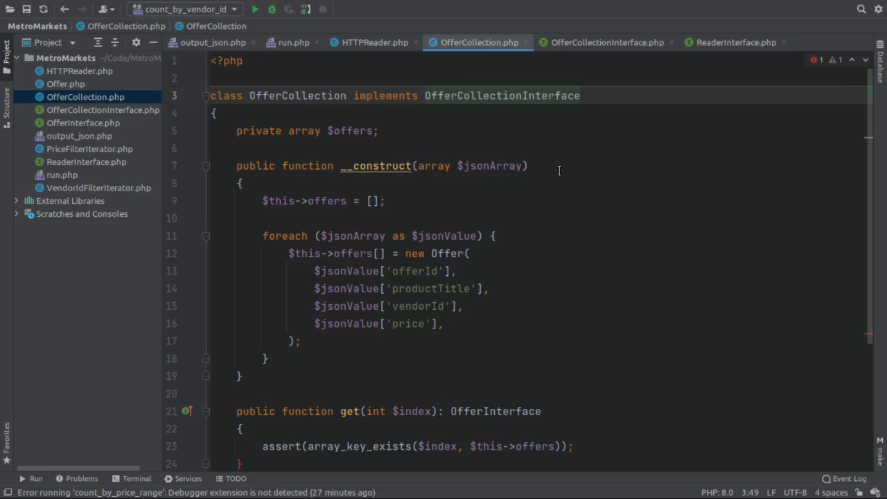
pyautogui.moveTo(502, 238)
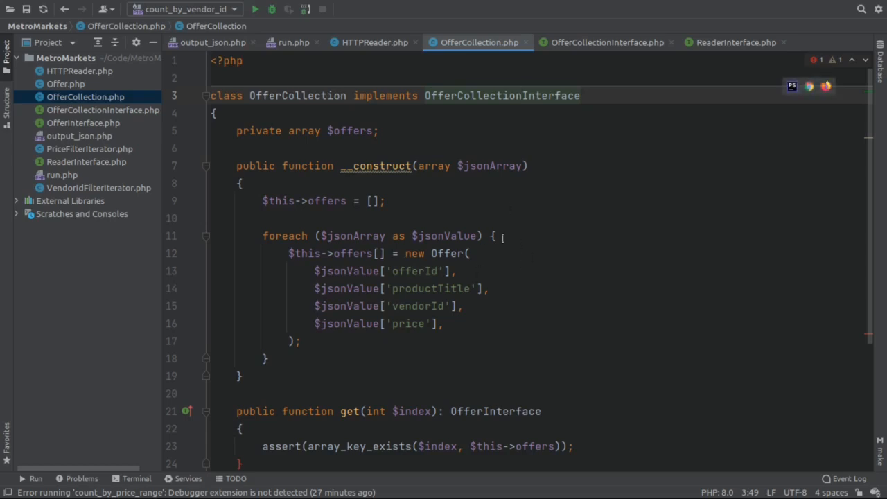
pyautogui.moveTo(549, 302)
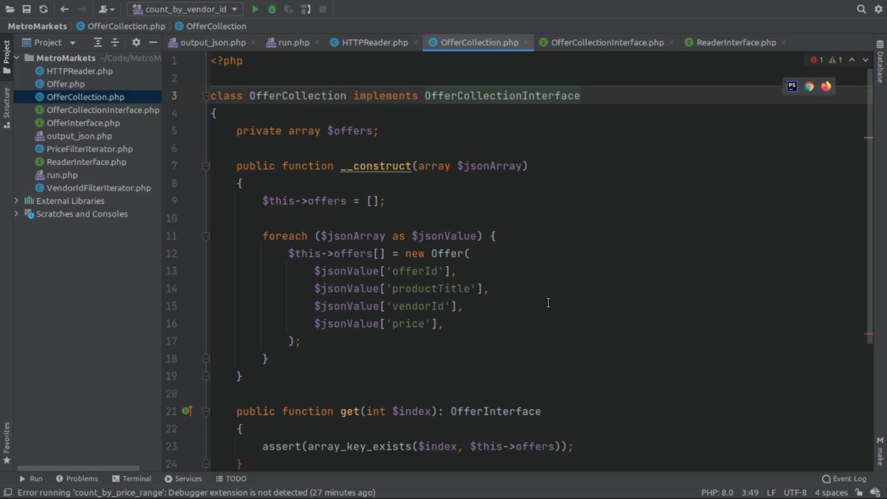
pyautogui.moveTo(441, 256)
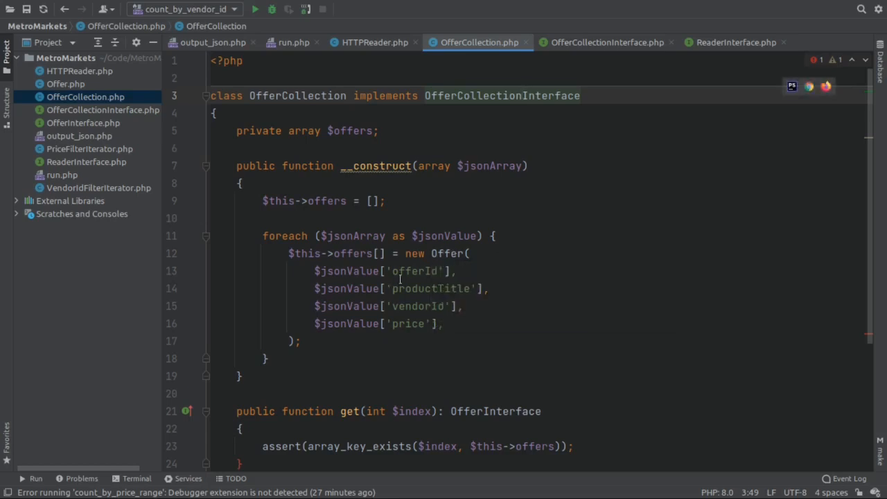
pyautogui.moveTo(529, 308)
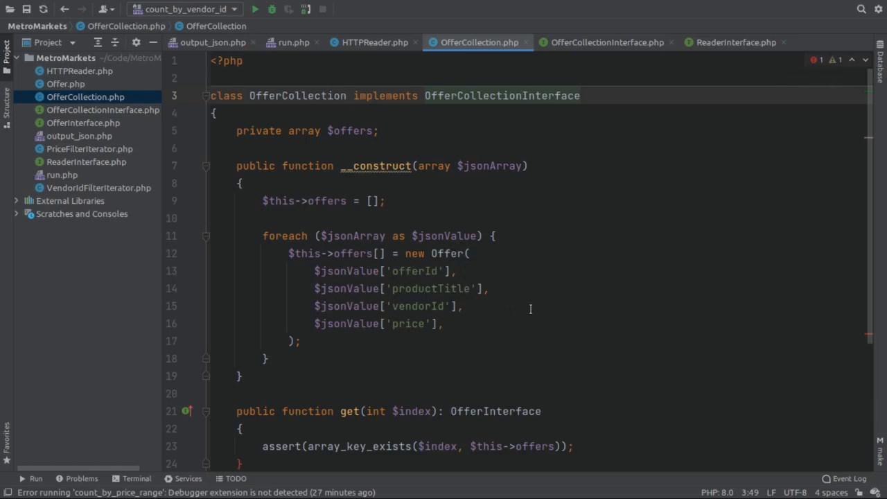
pyautogui.click(521, 96)
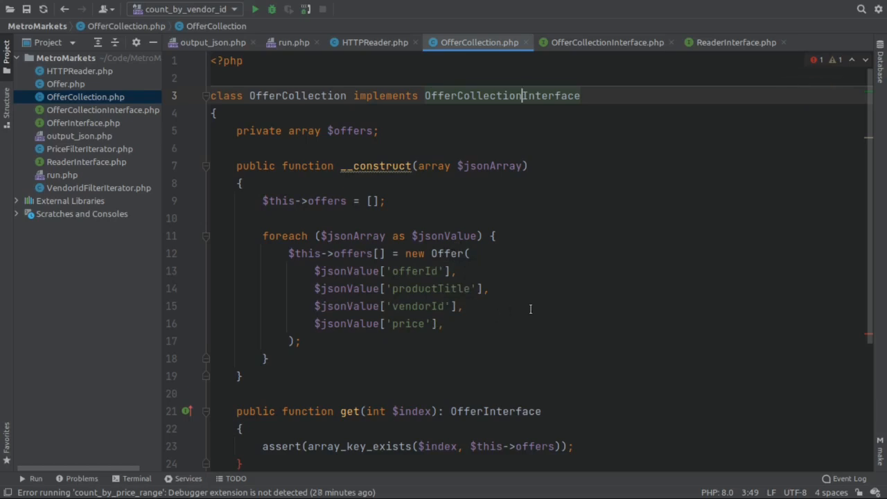
pyautogui.scroll(-3)
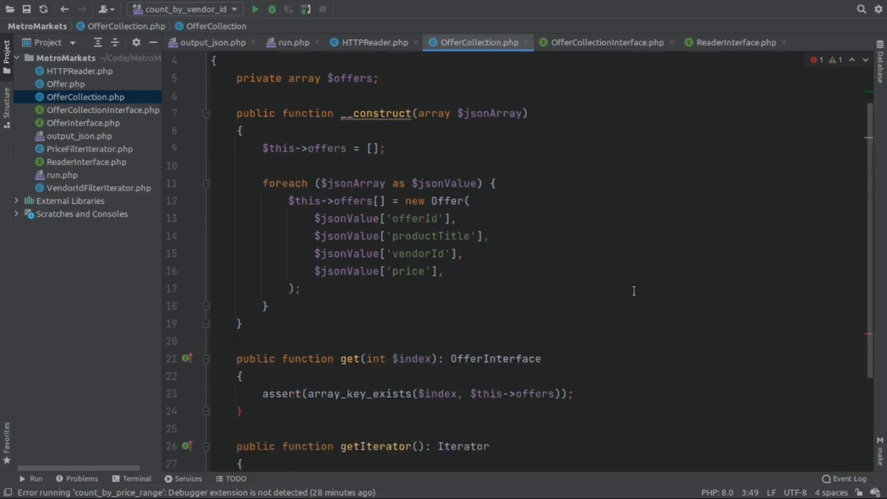
pyautogui.scroll(-3)
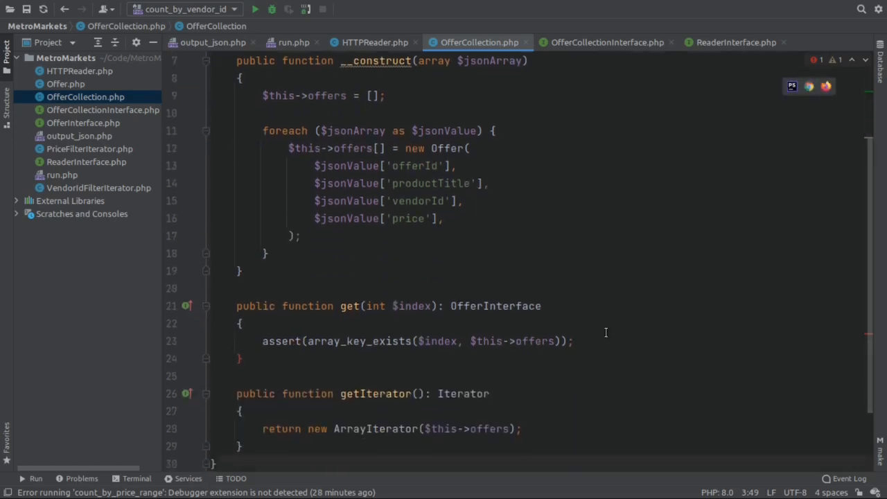
pyautogui.click(574, 341)
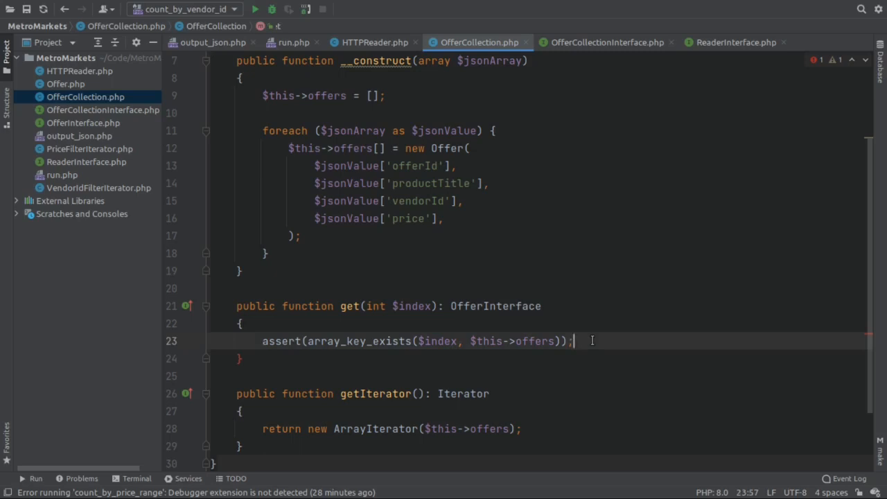
# Complete get() with return $this->offers[$index]; and move down to getIterator()
pyautogui.write('return $')
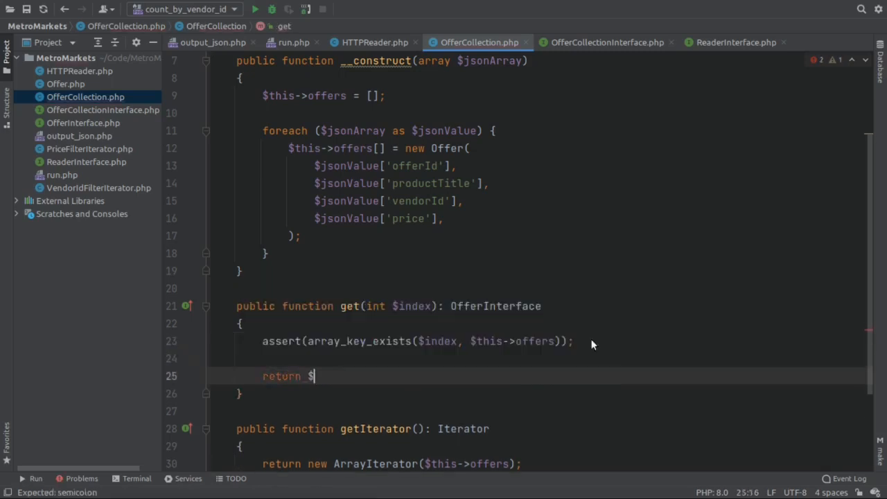
pyautogui.write('this->offers[')
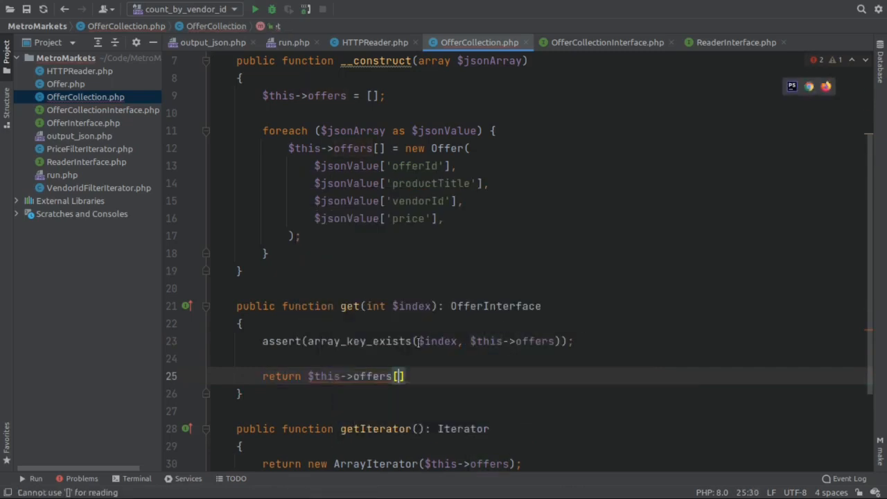
pyautogui.write('$index')
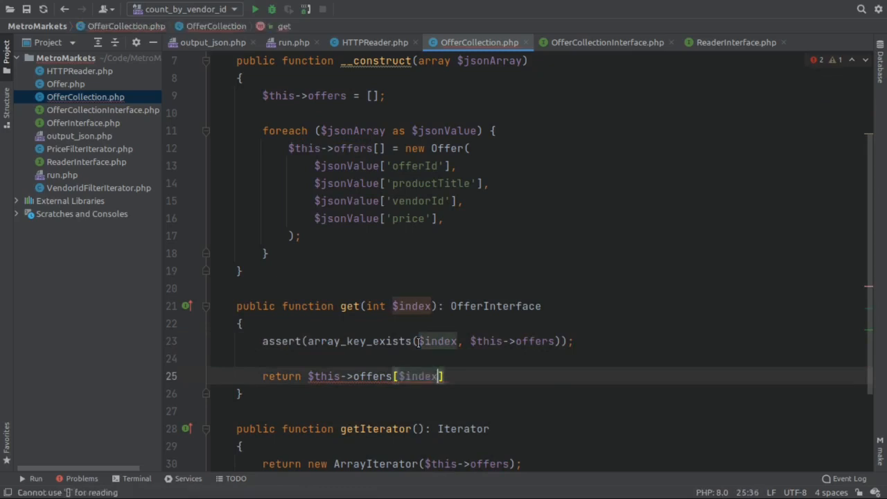
pyautogui.write(';')
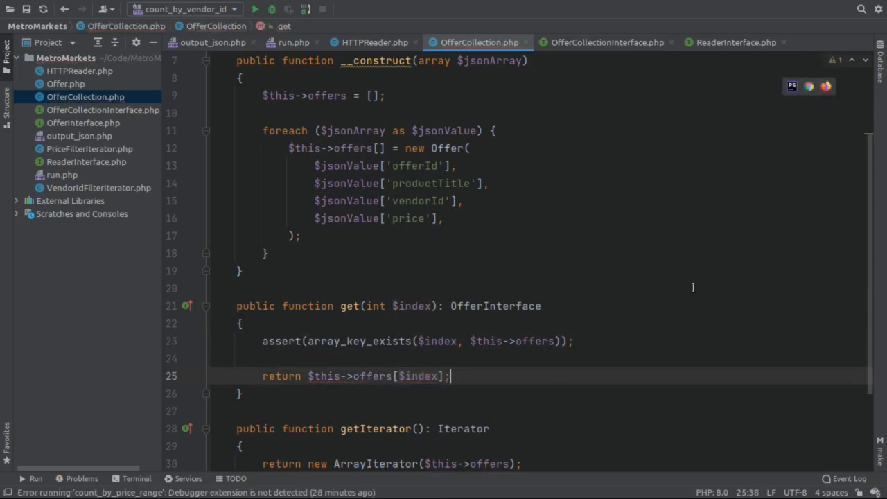
pyautogui.scroll(-3)
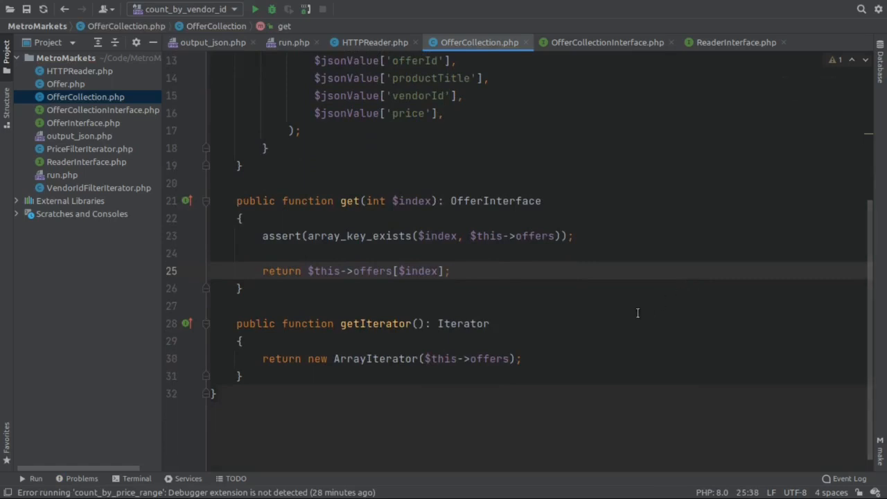
# Review OfferCollection.php from its top, the class implementing OfferCollectionInterface with a private offers array
pyautogui.click(451, 271)
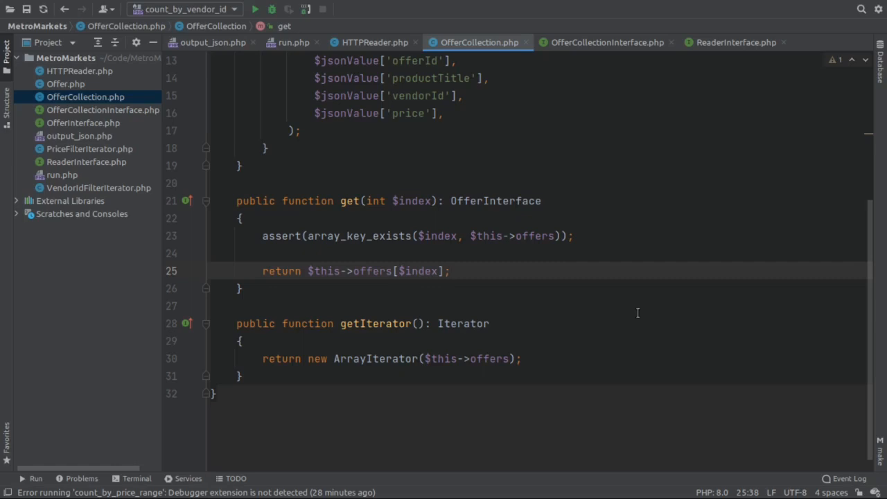
pyautogui.click(449, 270)
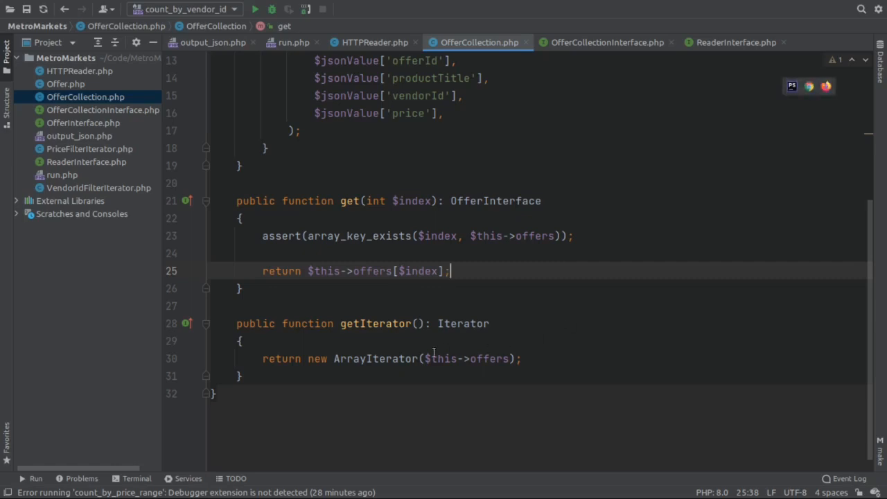
pyautogui.moveTo(355, 369)
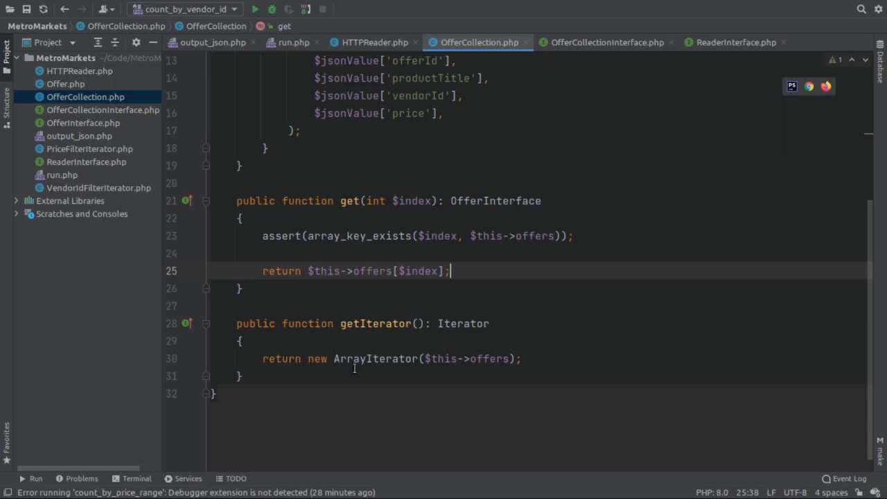
pyautogui.moveTo(515, 366)
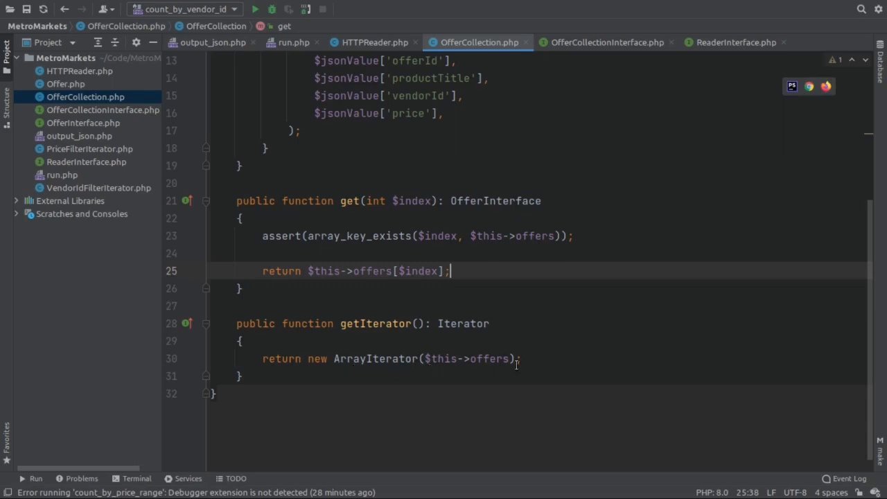
pyautogui.scroll(3)
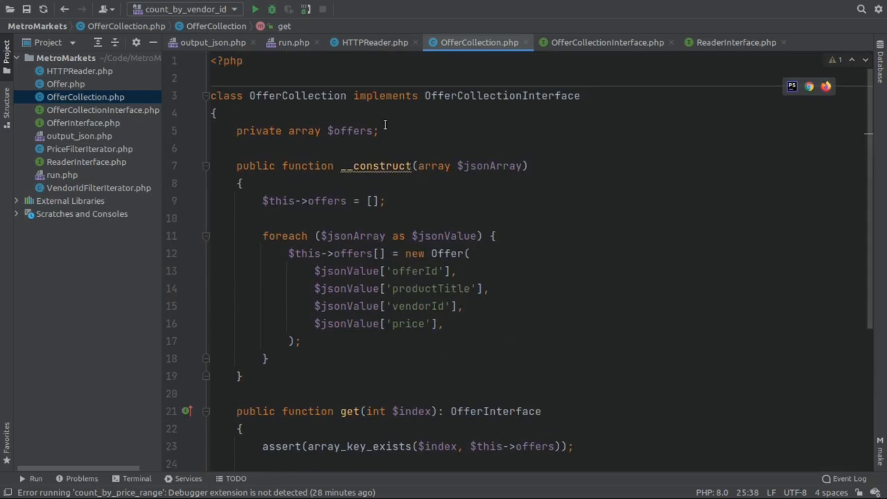
pyautogui.moveTo(621, 186)
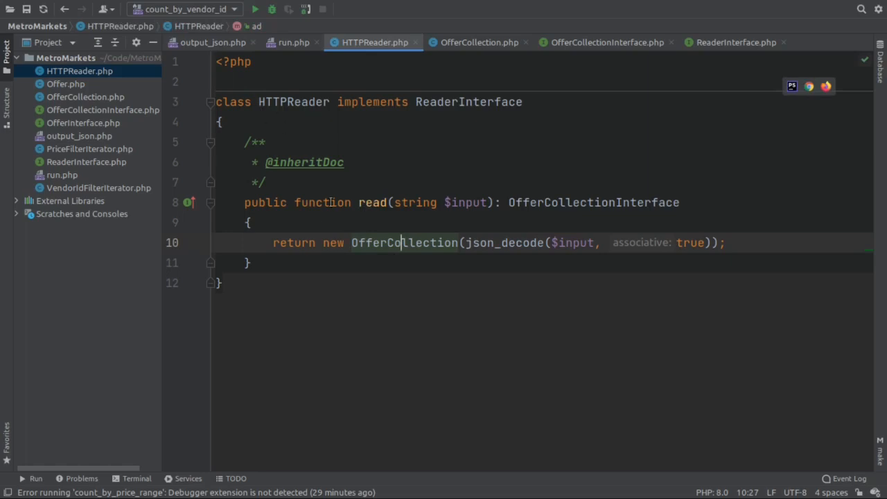
pyautogui.moveTo(405, 242)
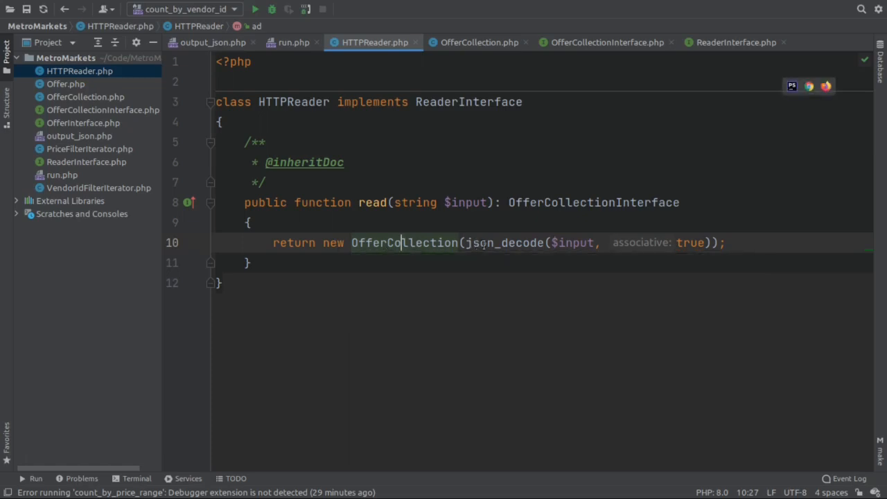
pyautogui.moveTo(546, 263)
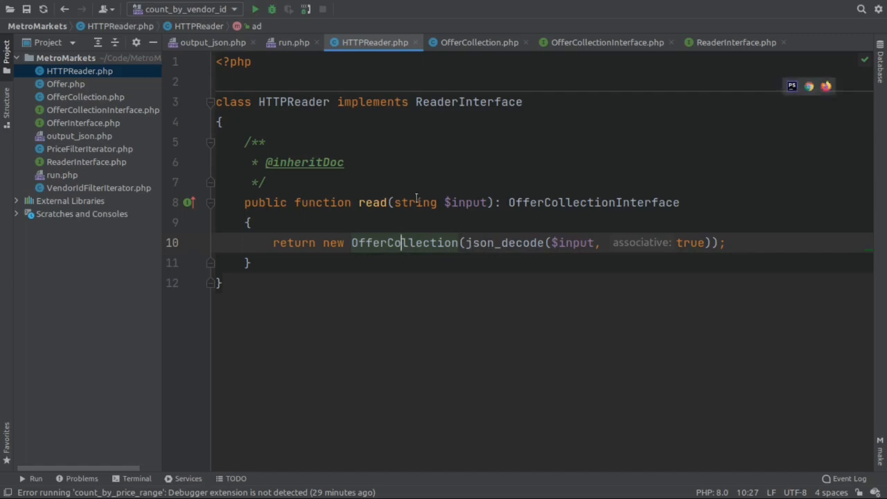
pyautogui.moveTo(468, 103)
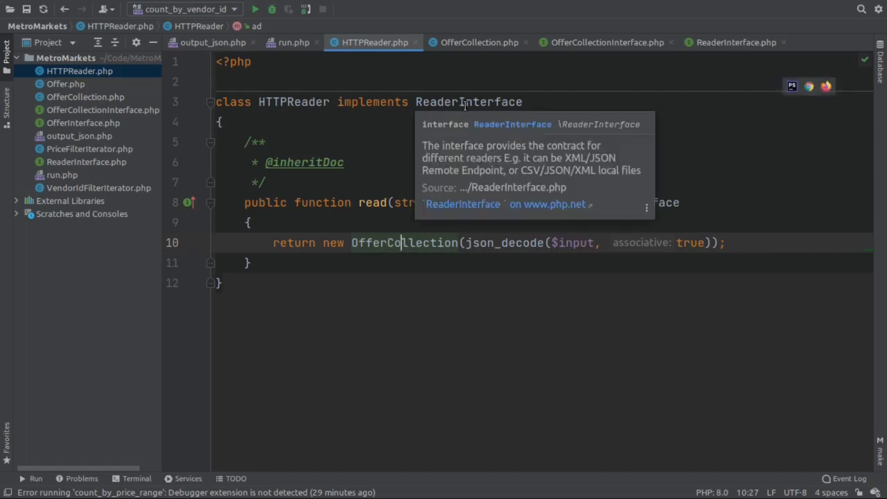
pyautogui.moveTo(294, 42)
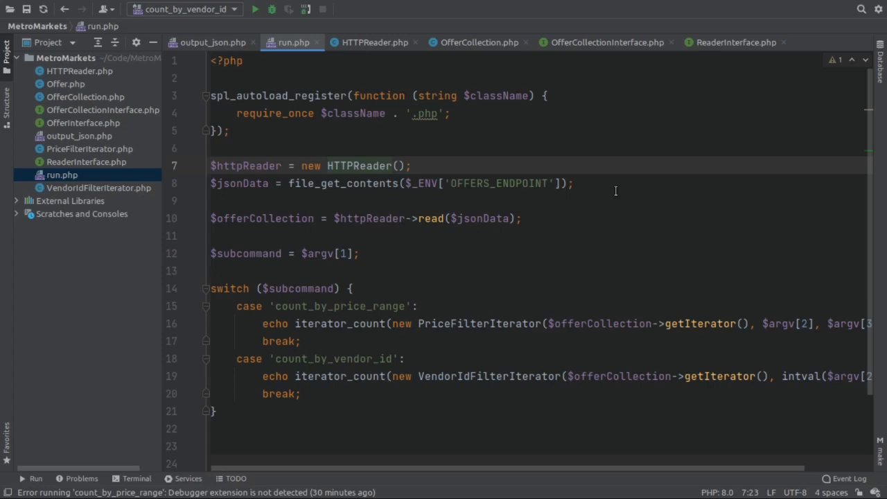
pyautogui.click(352, 166)
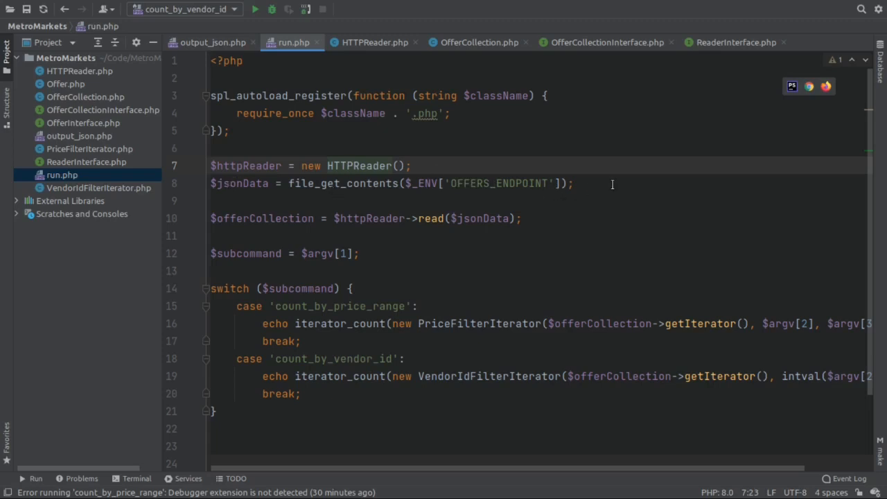
pyautogui.moveTo(341, 220)
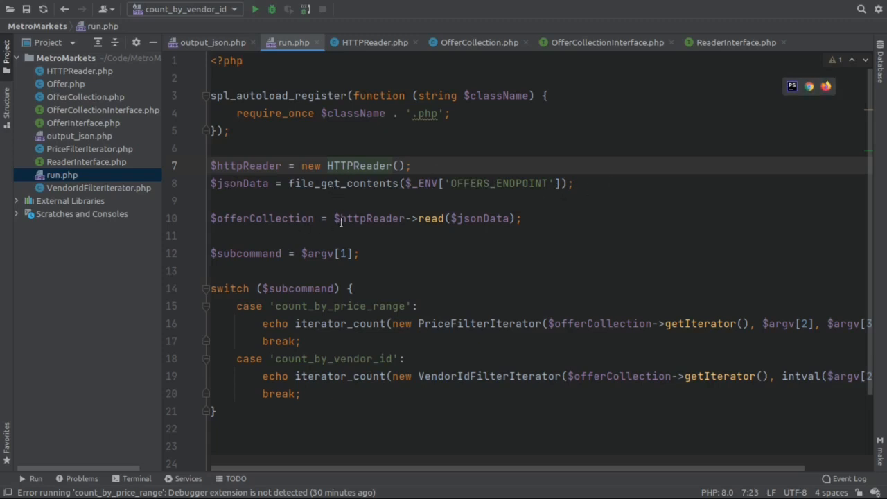
pyautogui.moveTo(471, 217)
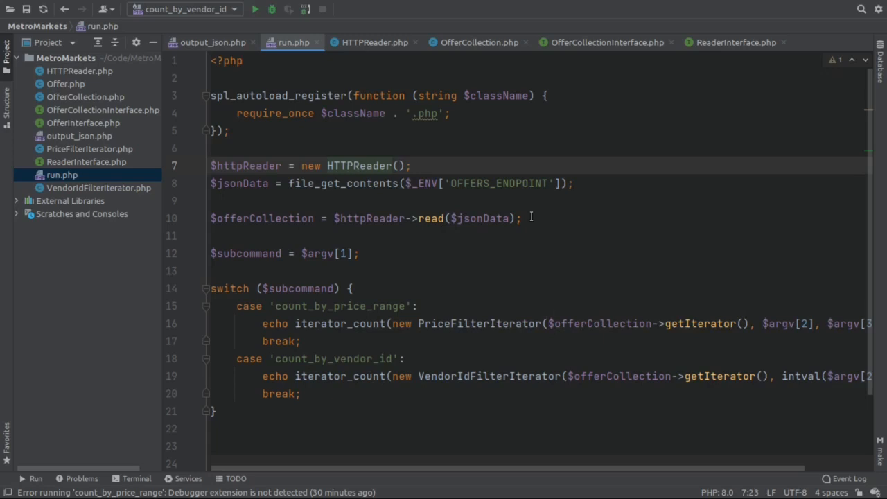
pyautogui.click(352, 166)
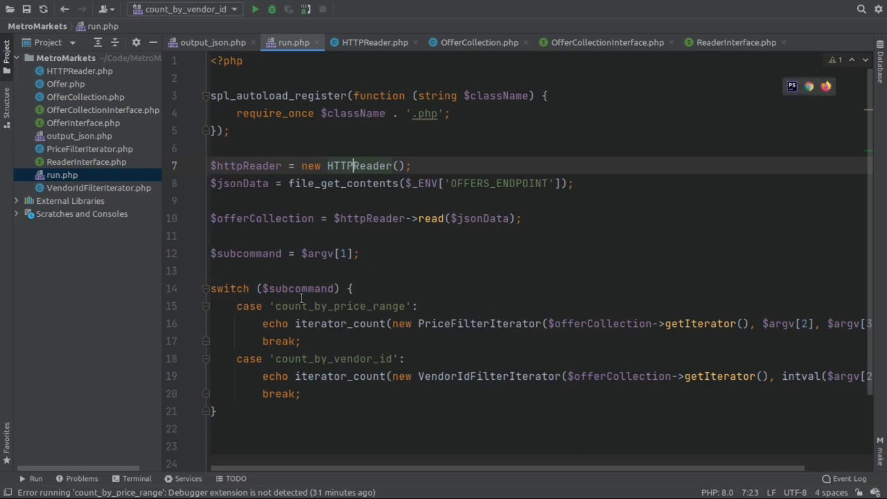
pyautogui.click(279, 306)
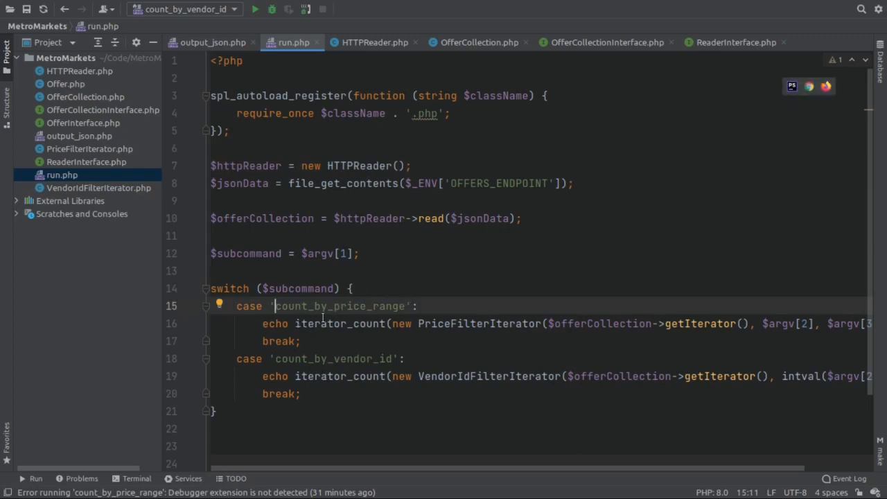
pyautogui.moveTo(335, 341)
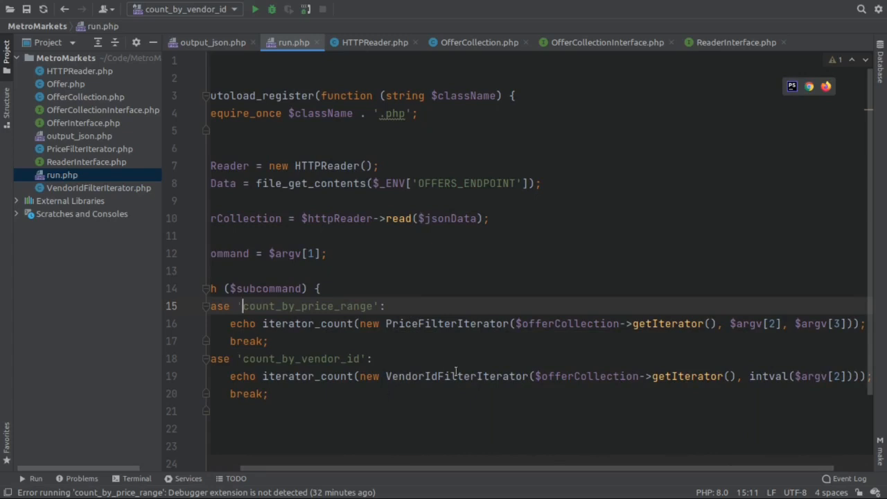
pyautogui.moveTo(564, 280)
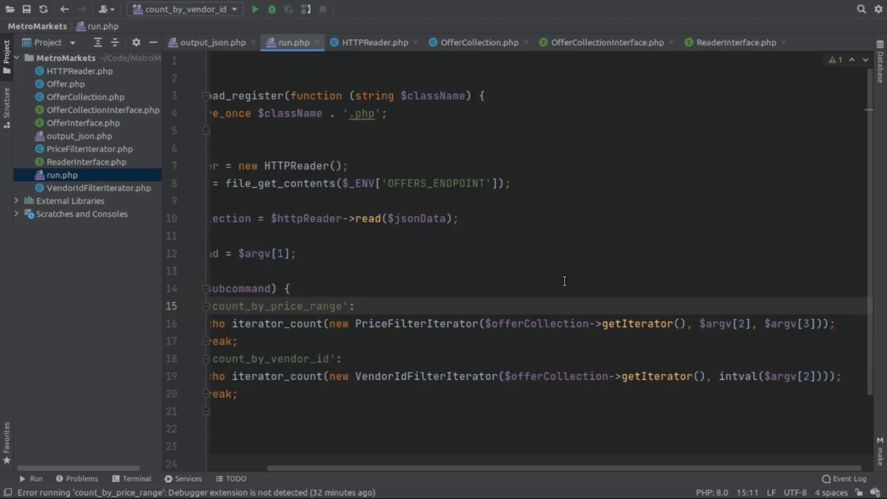
pyautogui.moveTo(554, 286)
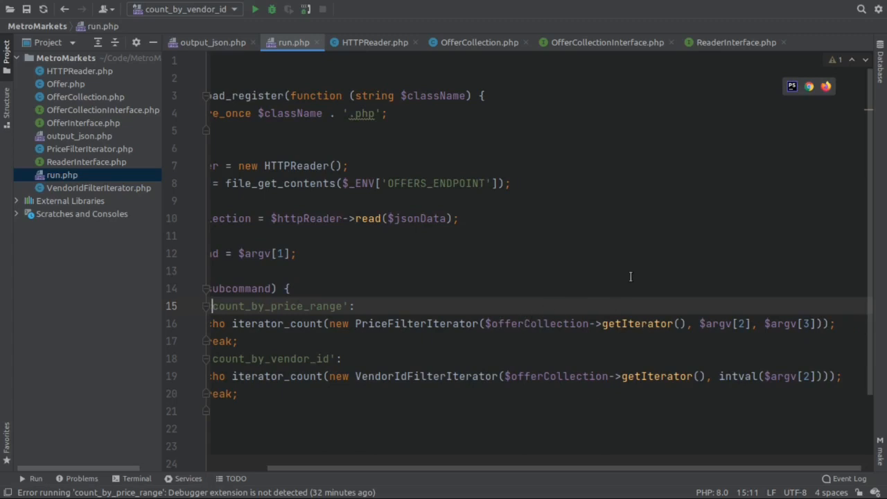
pyautogui.moveTo(763, 327)
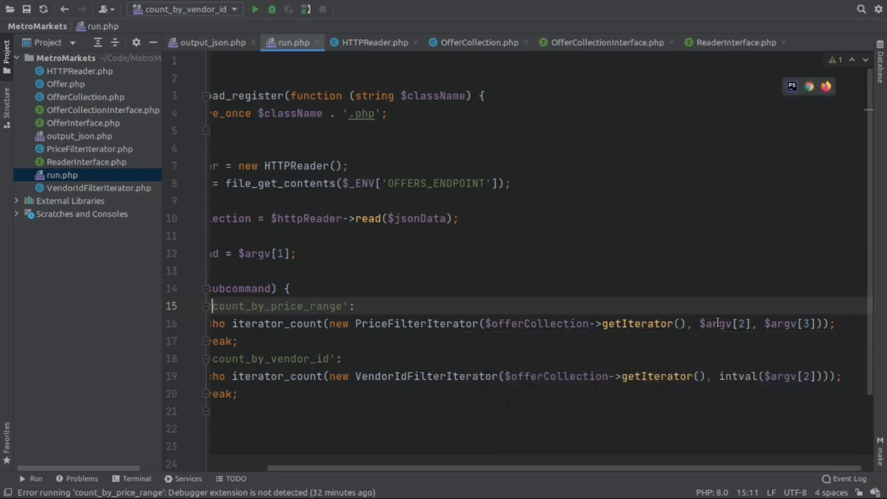
pyautogui.moveTo(753, 282)
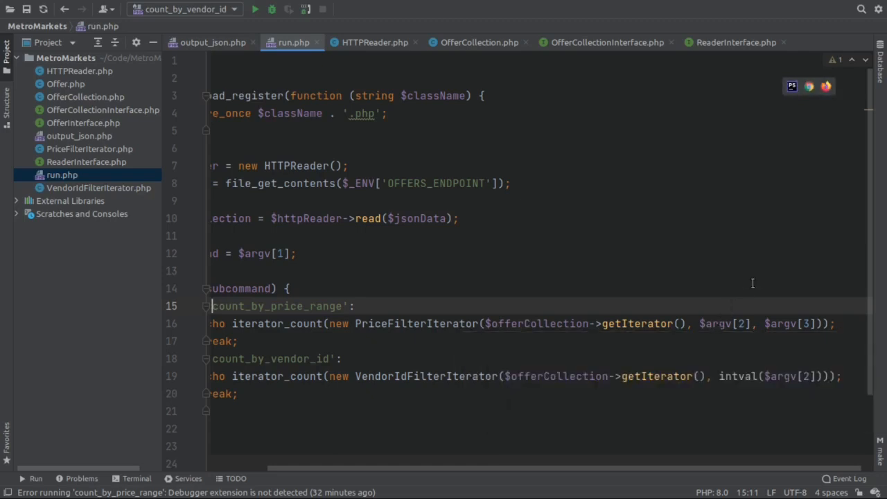
pyautogui.moveTo(435, 324)
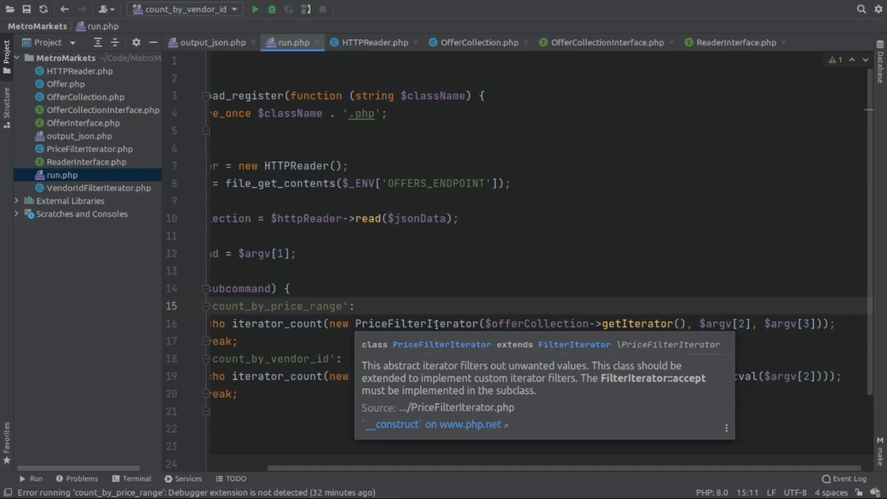
pyautogui.moveTo(291, 324)
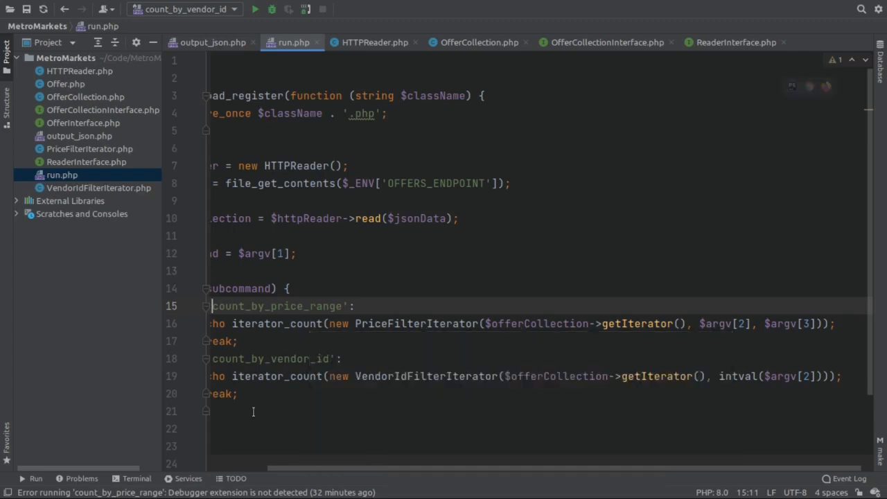
pyautogui.hscroll(-3)
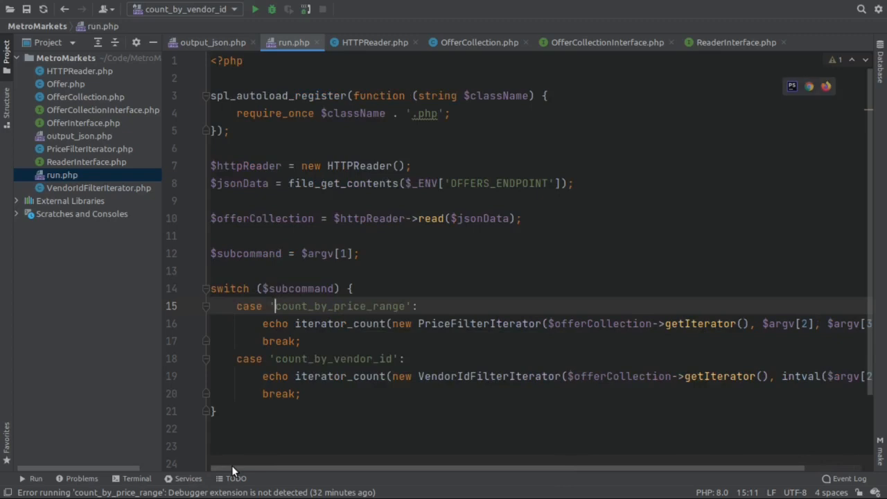
pyautogui.moveTo(478, 326)
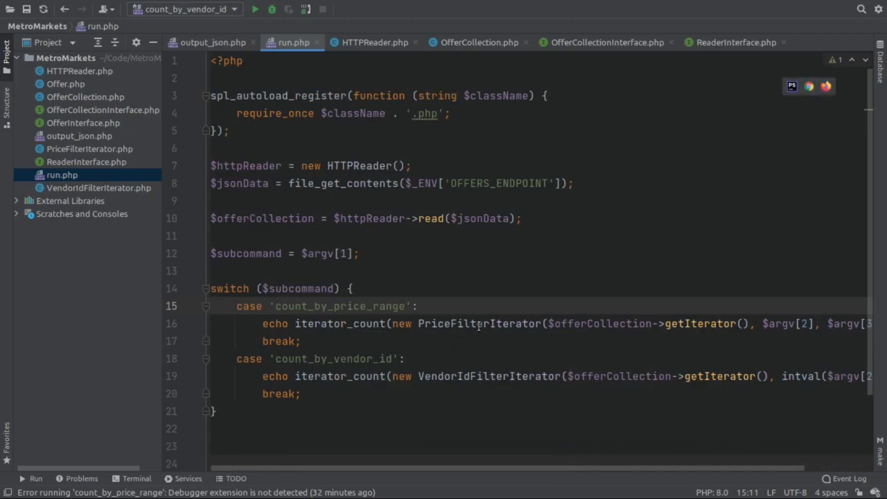
pyautogui.moveTo(478, 324)
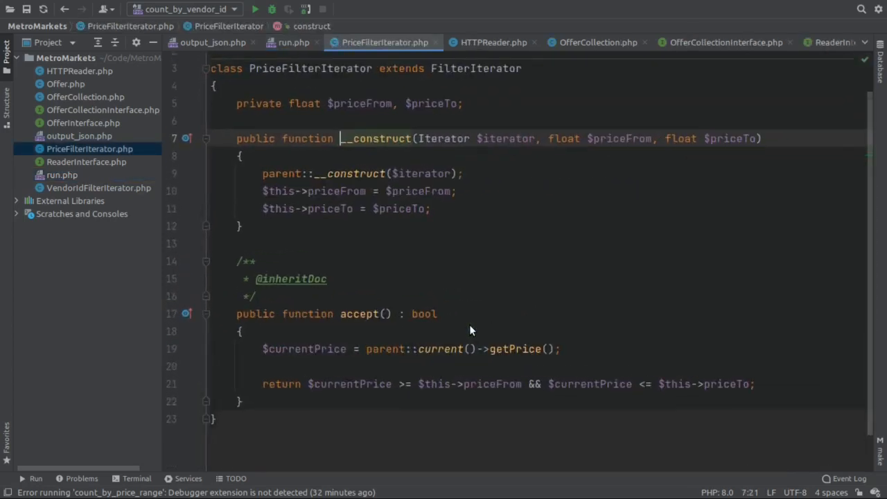
pyautogui.scroll(3)
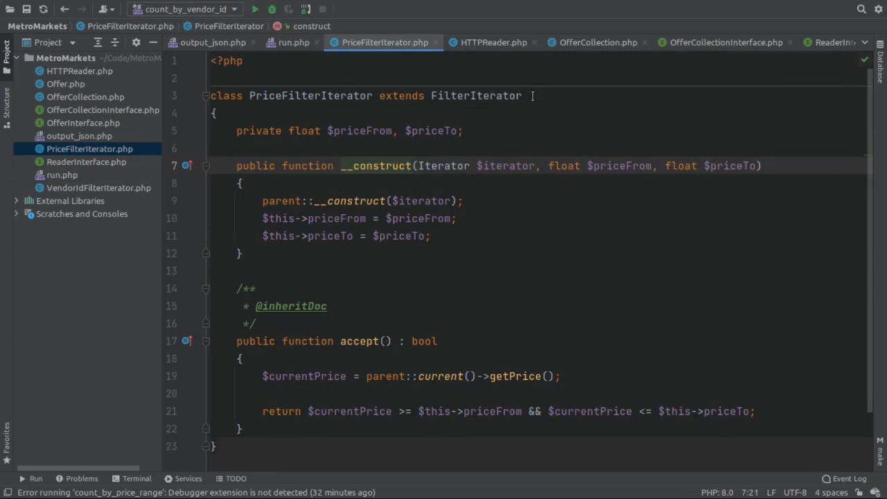
pyautogui.click(340, 166)
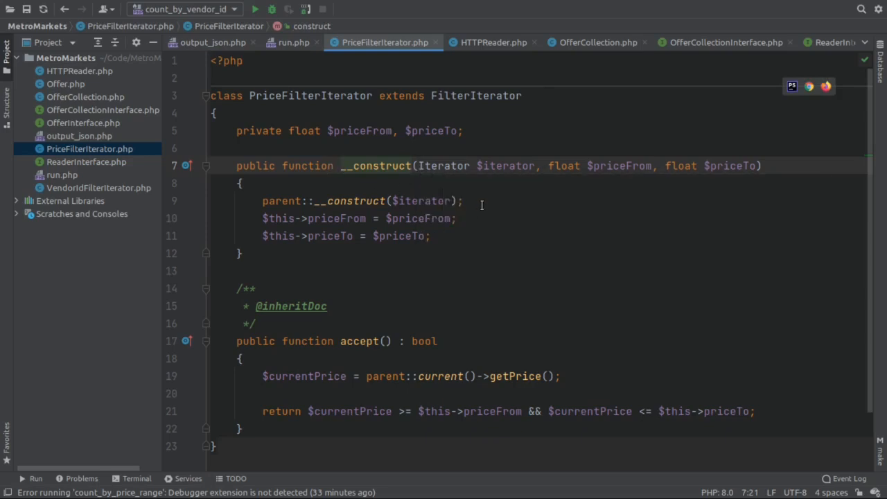
pyautogui.moveTo(440, 174)
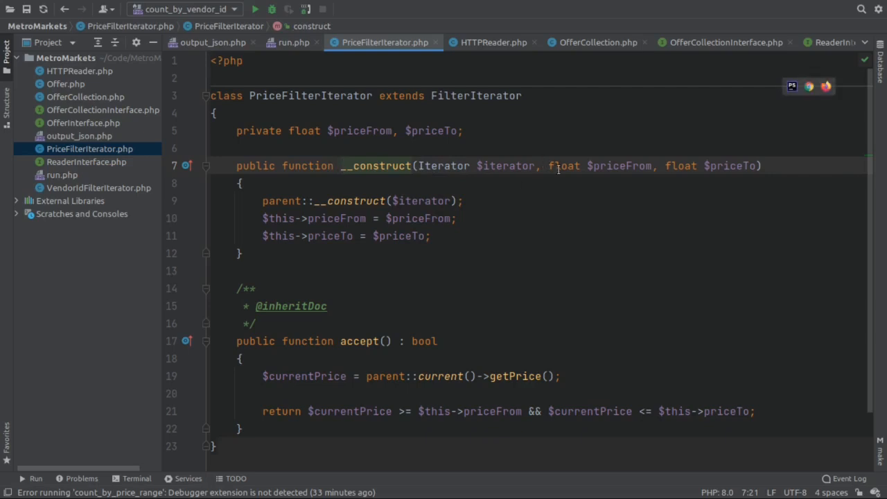
pyautogui.moveTo(687, 187)
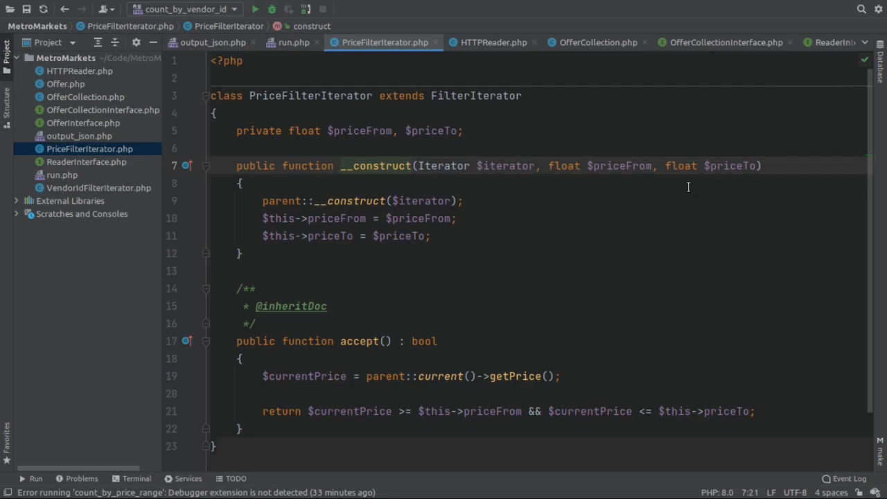
pyautogui.moveTo(596, 247)
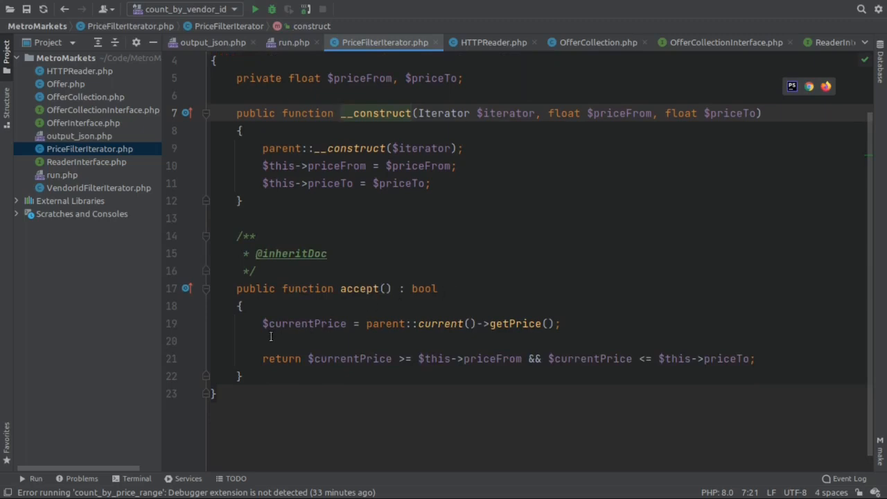
pyautogui.moveTo(368, 324)
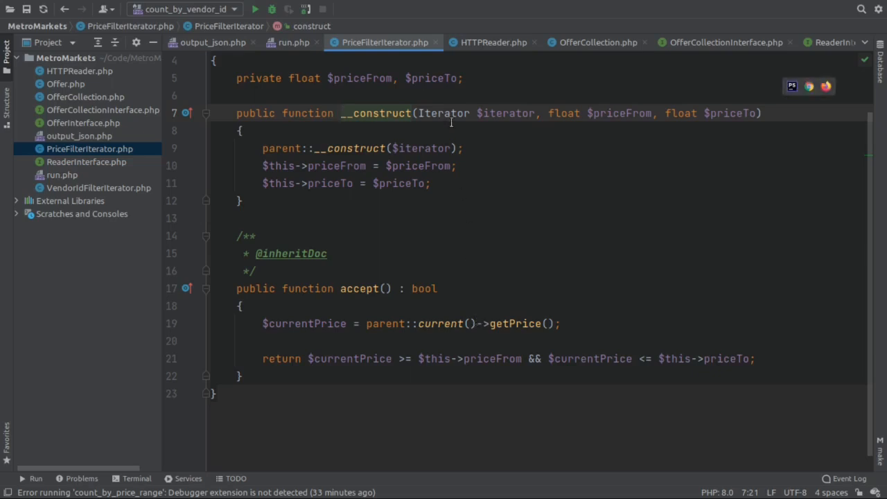
pyautogui.moveTo(440, 325)
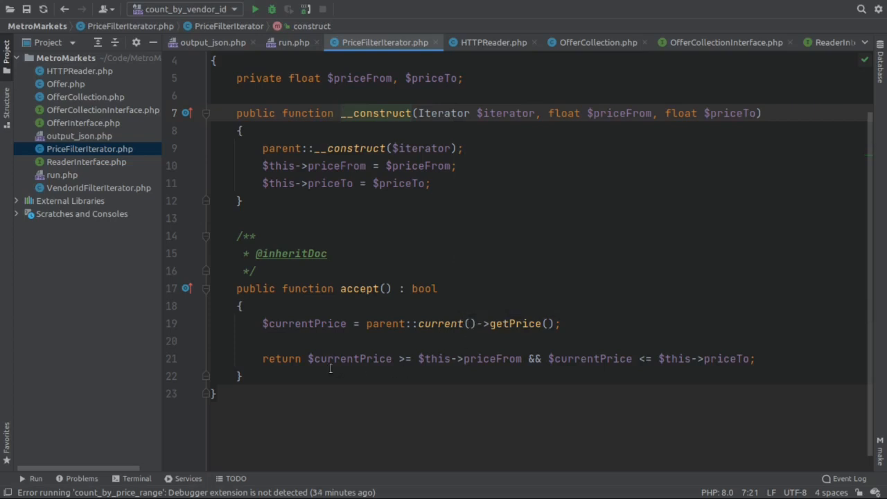
pyautogui.moveTo(579, 165)
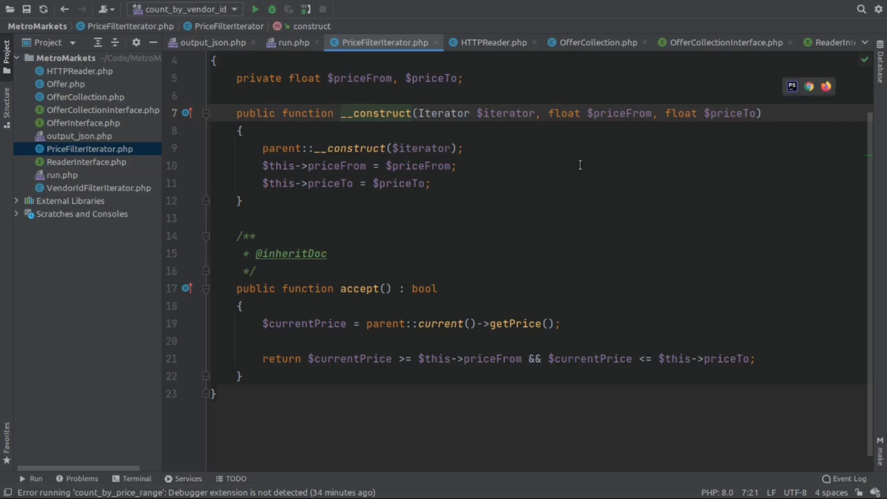
pyautogui.scroll(3)
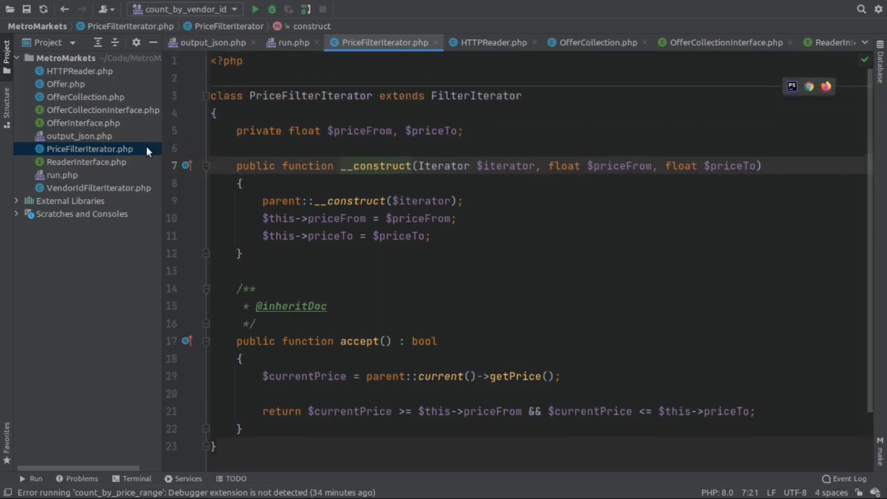
pyautogui.moveTo(88, 125)
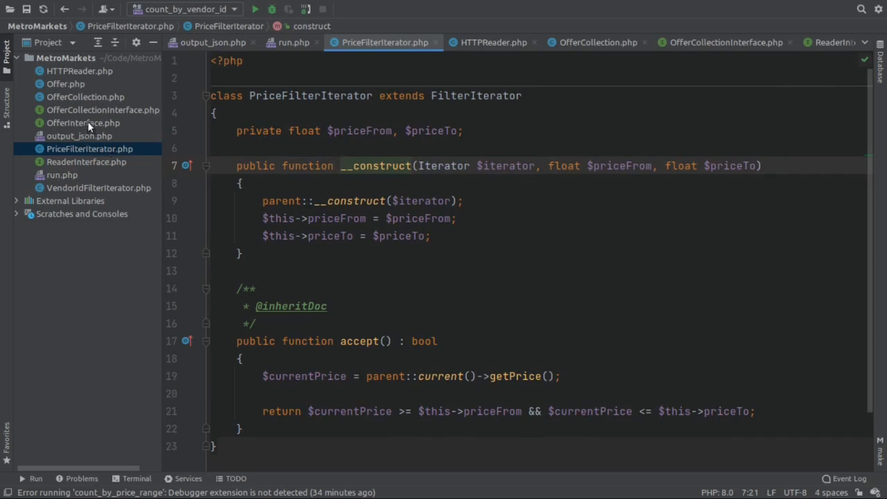
pyautogui.moveTo(82, 174)
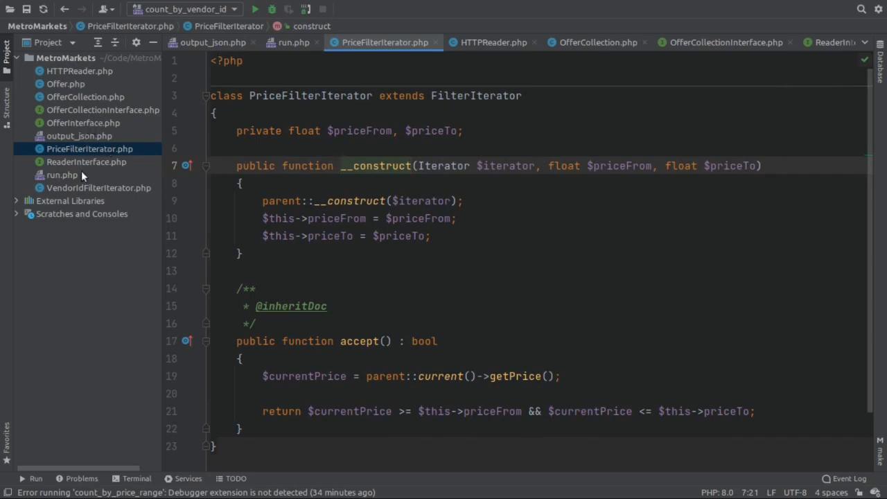
# Bring up VendorIdFilterIterator.php, whose accept method matches the offer's vendor ID
pyautogui.click(98, 188)
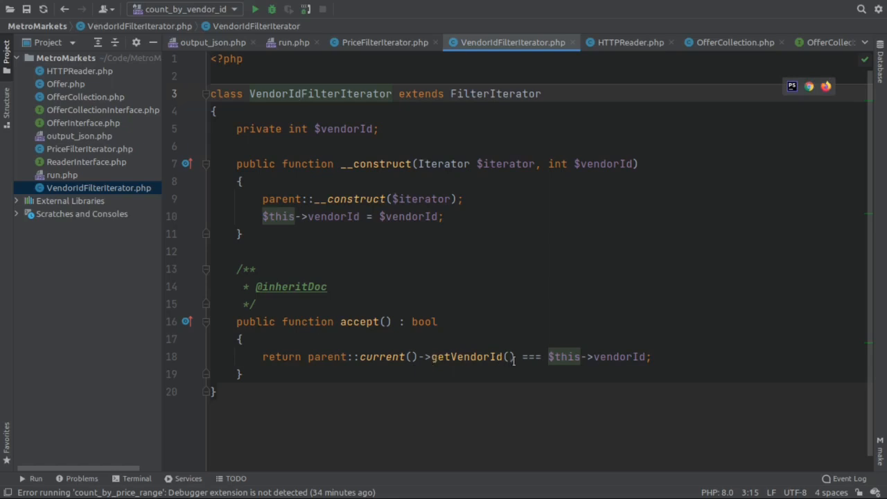
pyautogui.moveTo(684, 360)
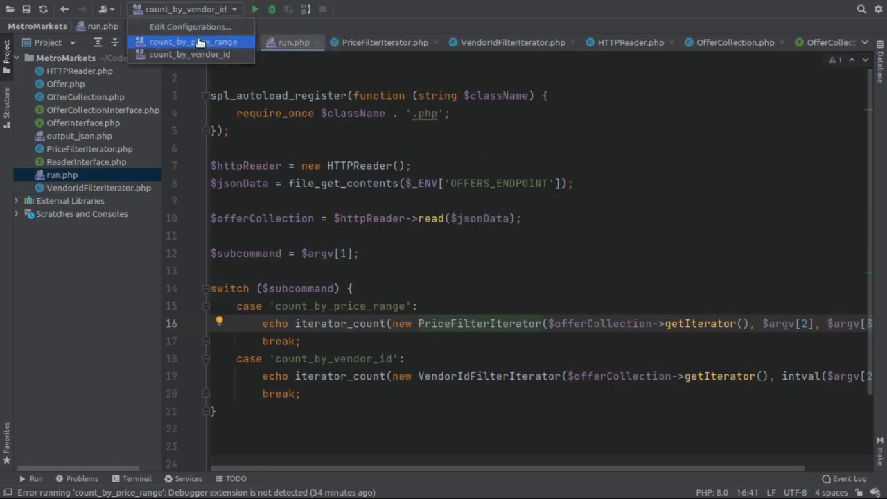
# Select the count_by_price_range configuration (arguments 12.00 245.80) and review it in Edit Configurations
pyautogui.click(194, 41)
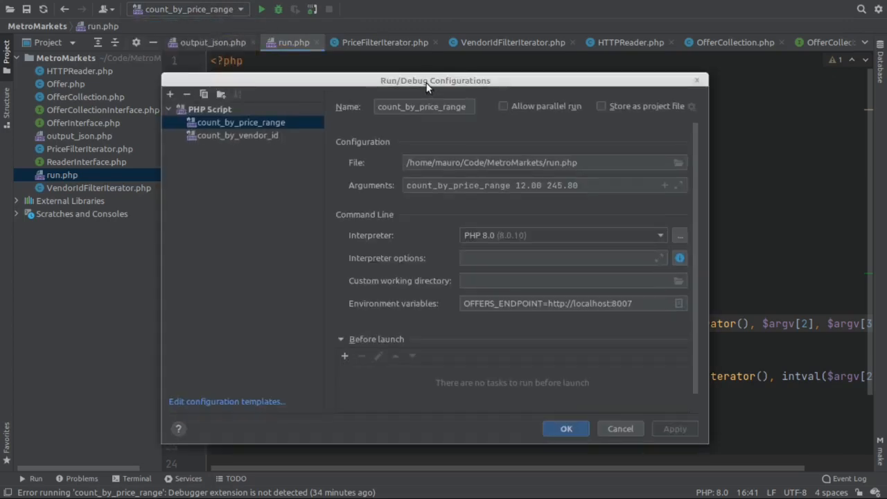
pyautogui.moveTo(506, 241)
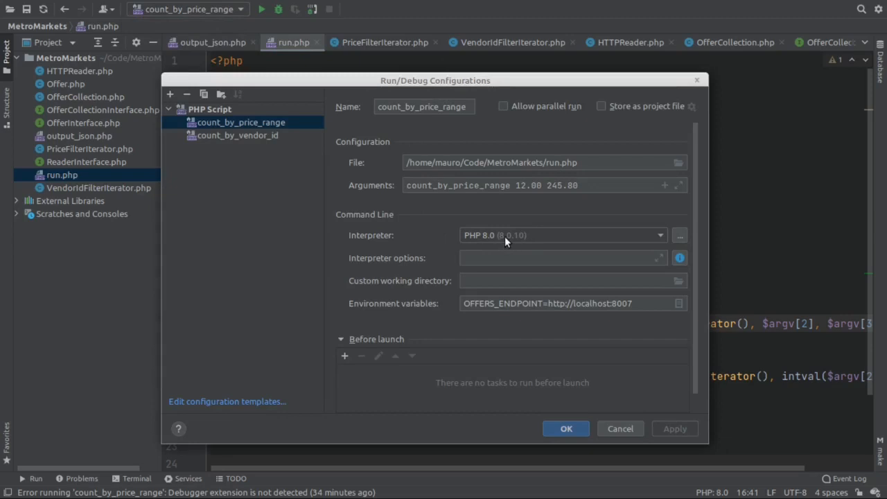
pyautogui.click(409, 185)
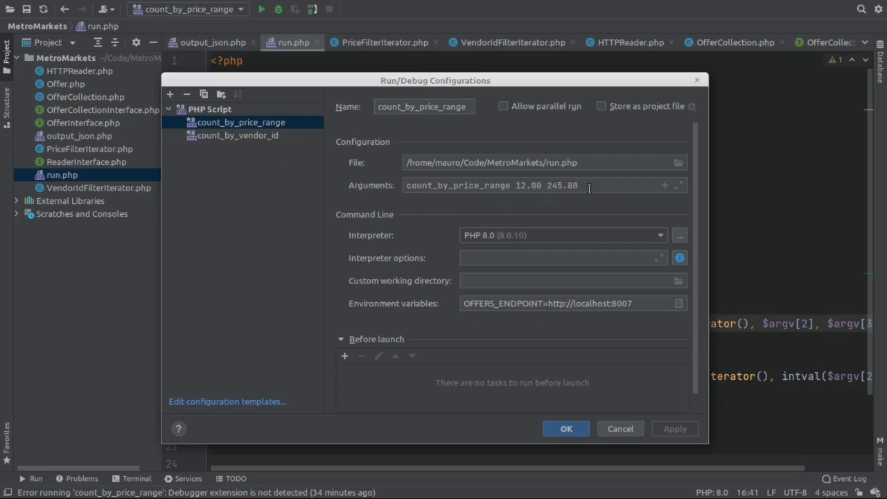
pyautogui.moveTo(464, 311)
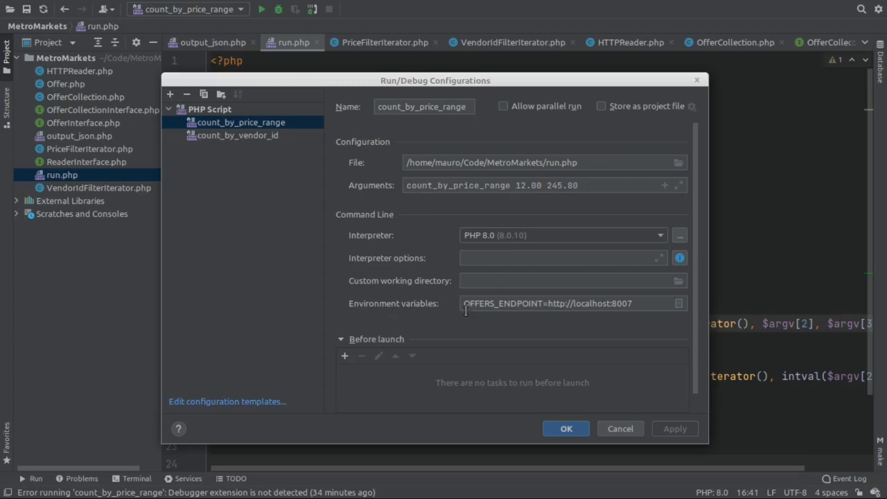
pyautogui.moveTo(636, 312)
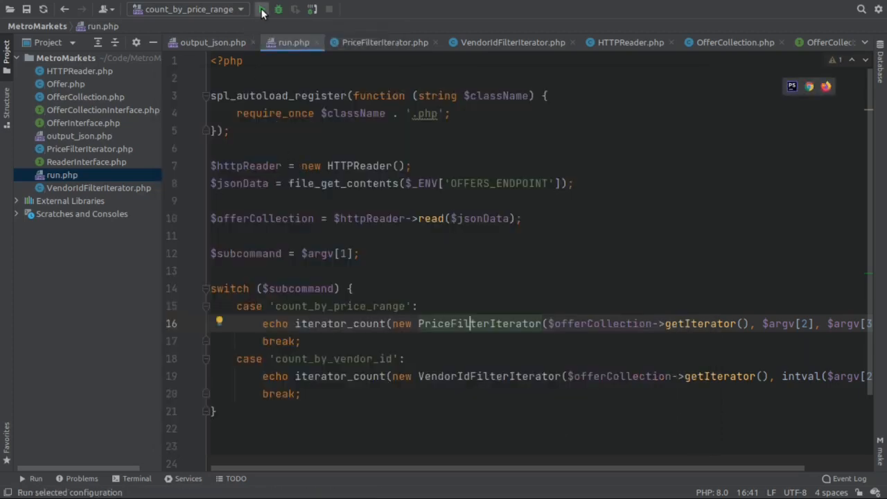
# Run count_by_price_range, which prints 2 with exit code 0, and return to output_json.php
pyautogui.click(262, 8)
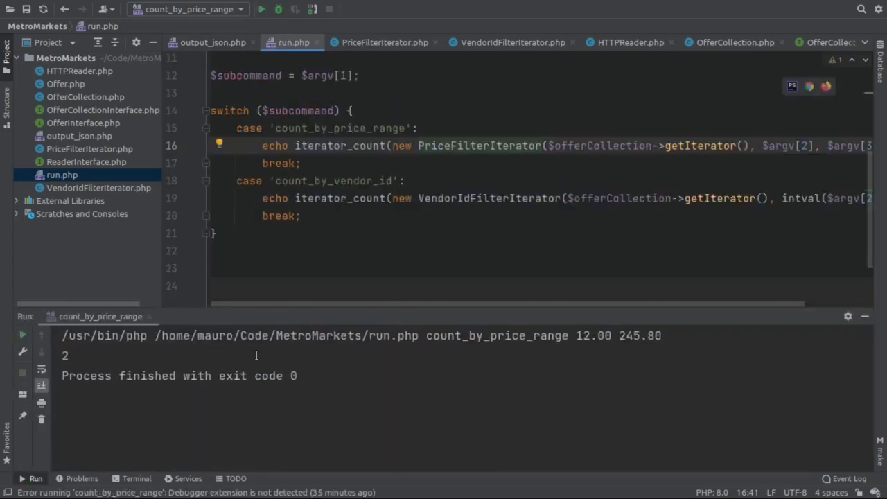
pyautogui.moveTo(146, 355)
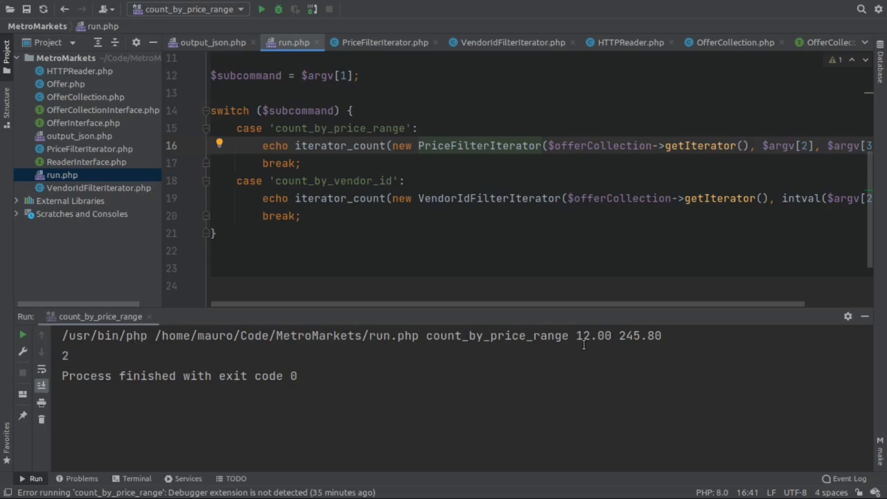
pyautogui.moveTo(596, 344)
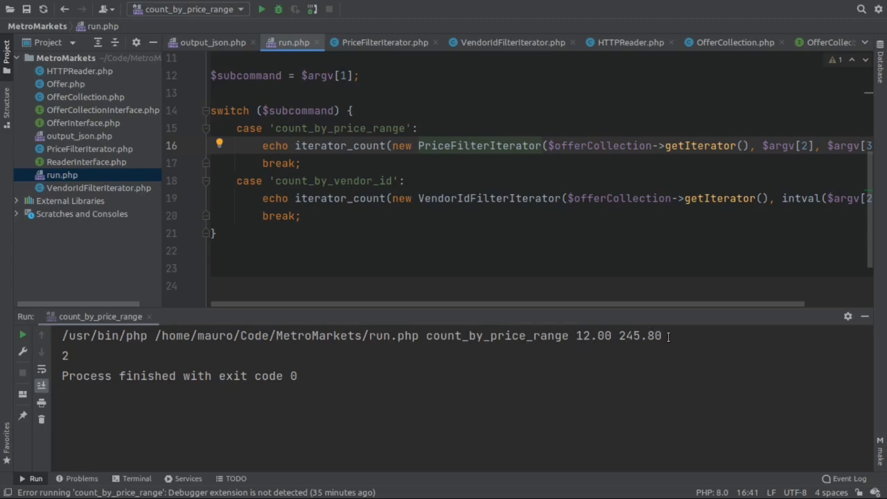
pyautogui.click(213, 42)
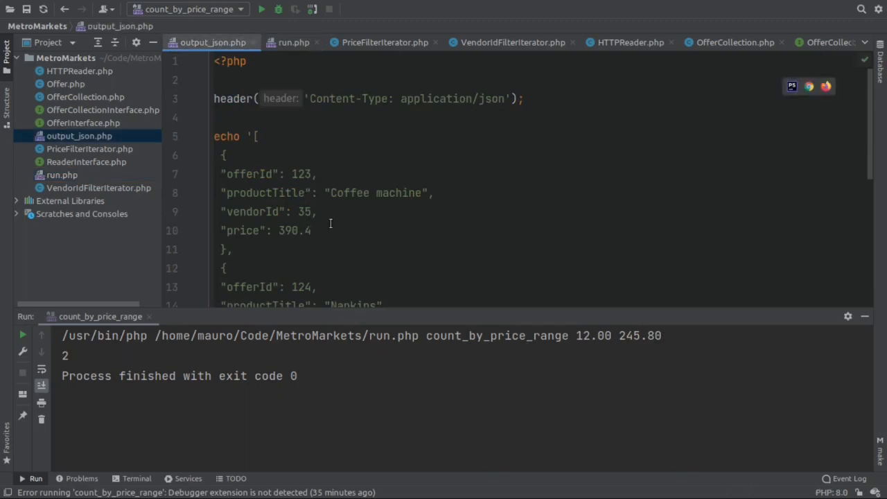
pyautogui.scroll(-3)
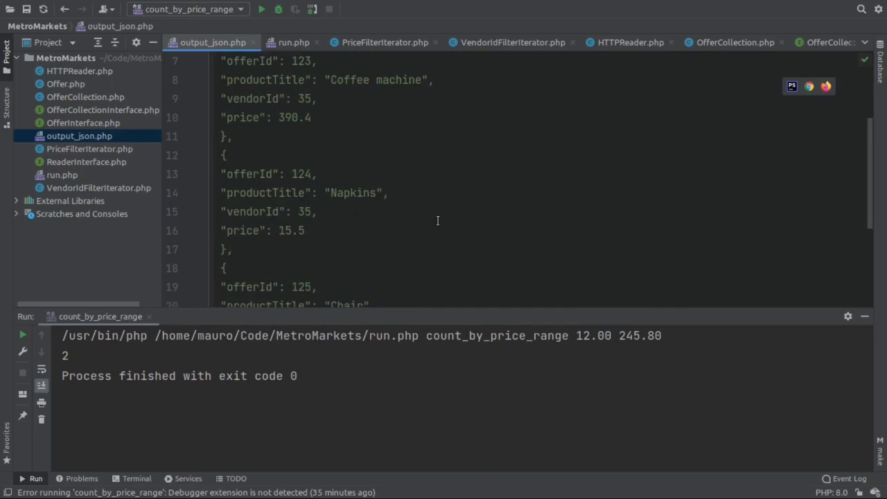
pyautogui.scroll(-3)
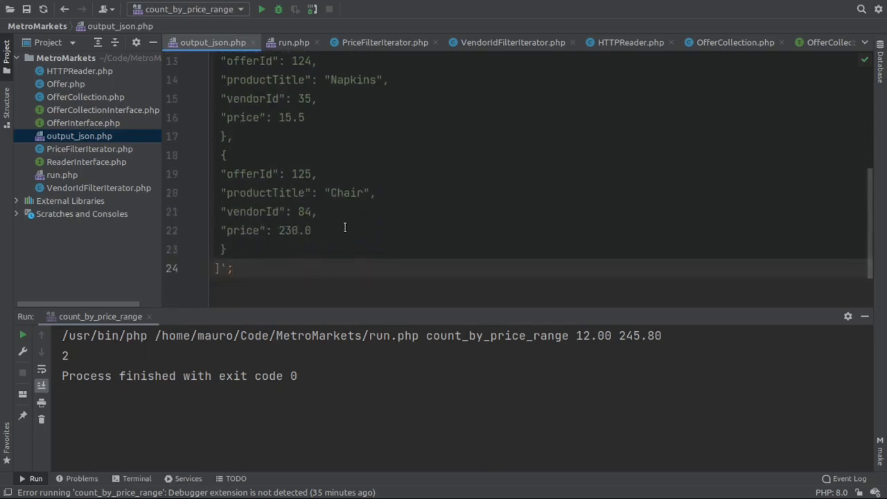
pyautogui.click(233, 269)
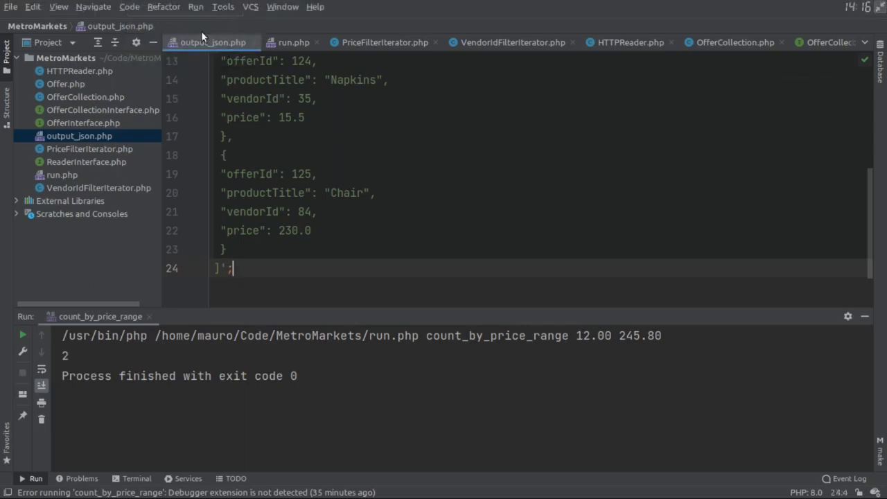
# Review the count_by_vendor_id configuration (argument 35) in Edit Configurations and confirm with OK
pyautogui.click(186, 9)
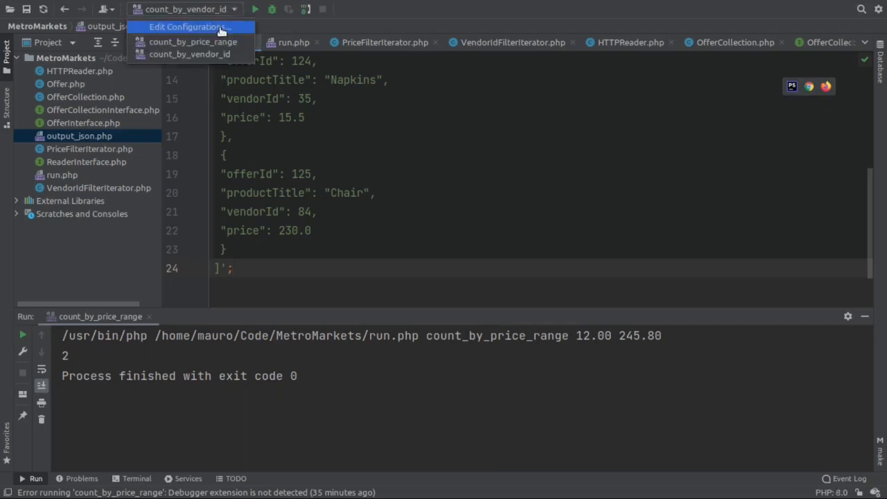
pyautogui.click(187, 27)
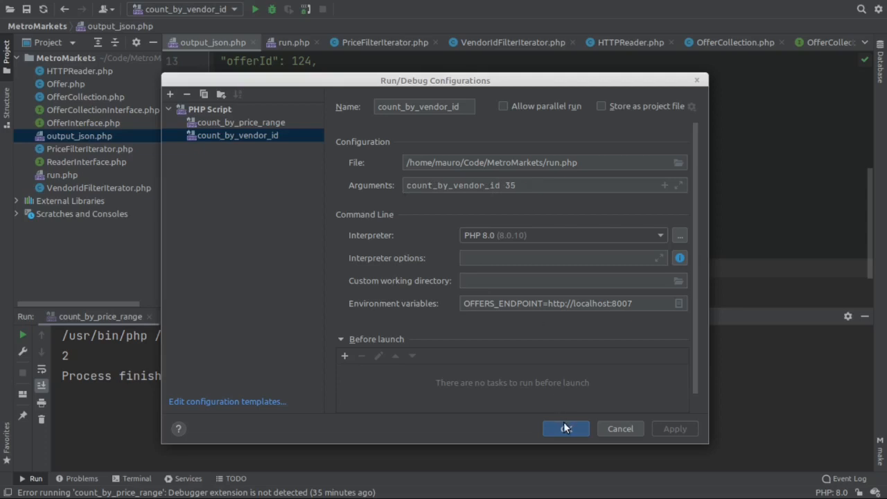
pyautogui.click(565, 428)
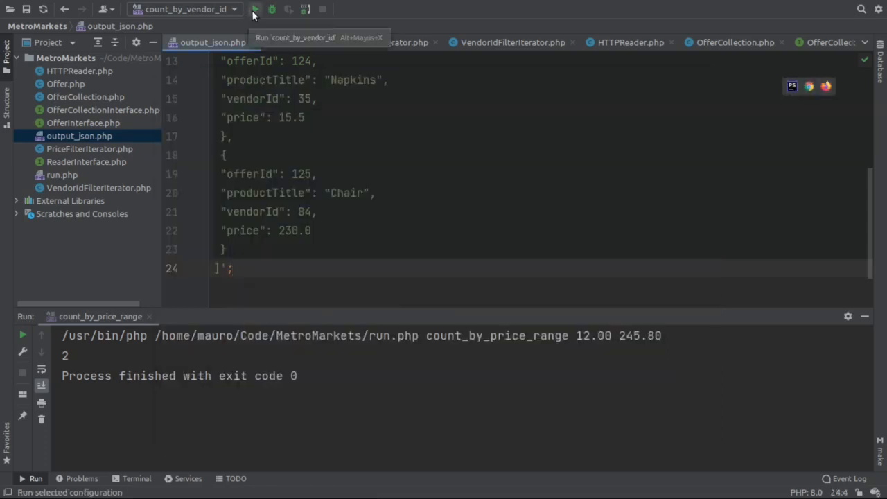
# Run count_by_vendor_id, which prints 2 with exit code 0, and scroll output_json.php back to its first offers
pyautogui.click(255, 9)
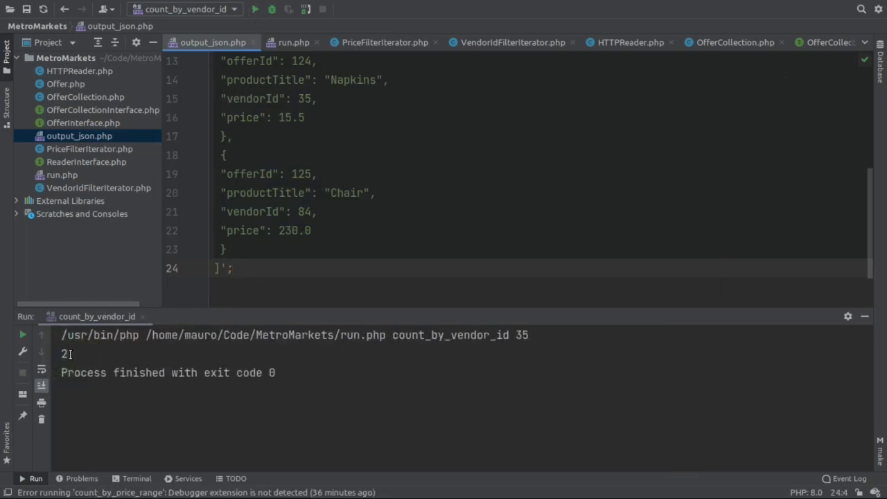
pyautogui.scroll(3)
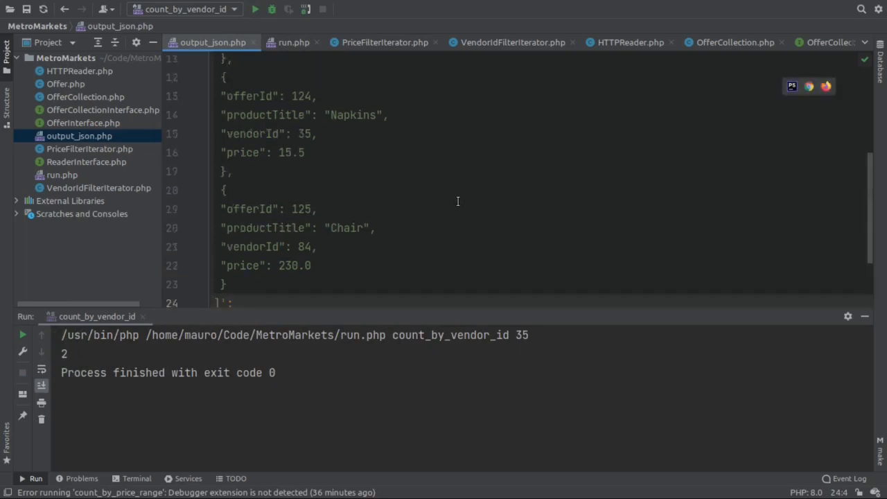
pyautogui.scroll(3)
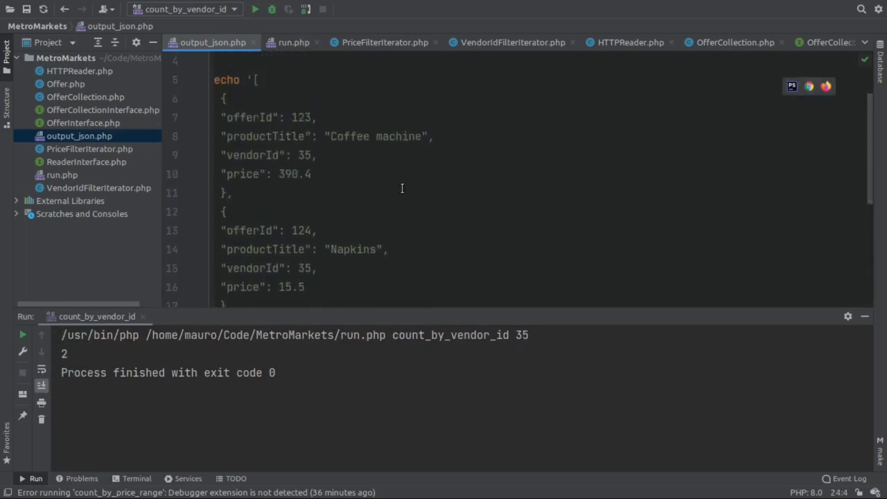